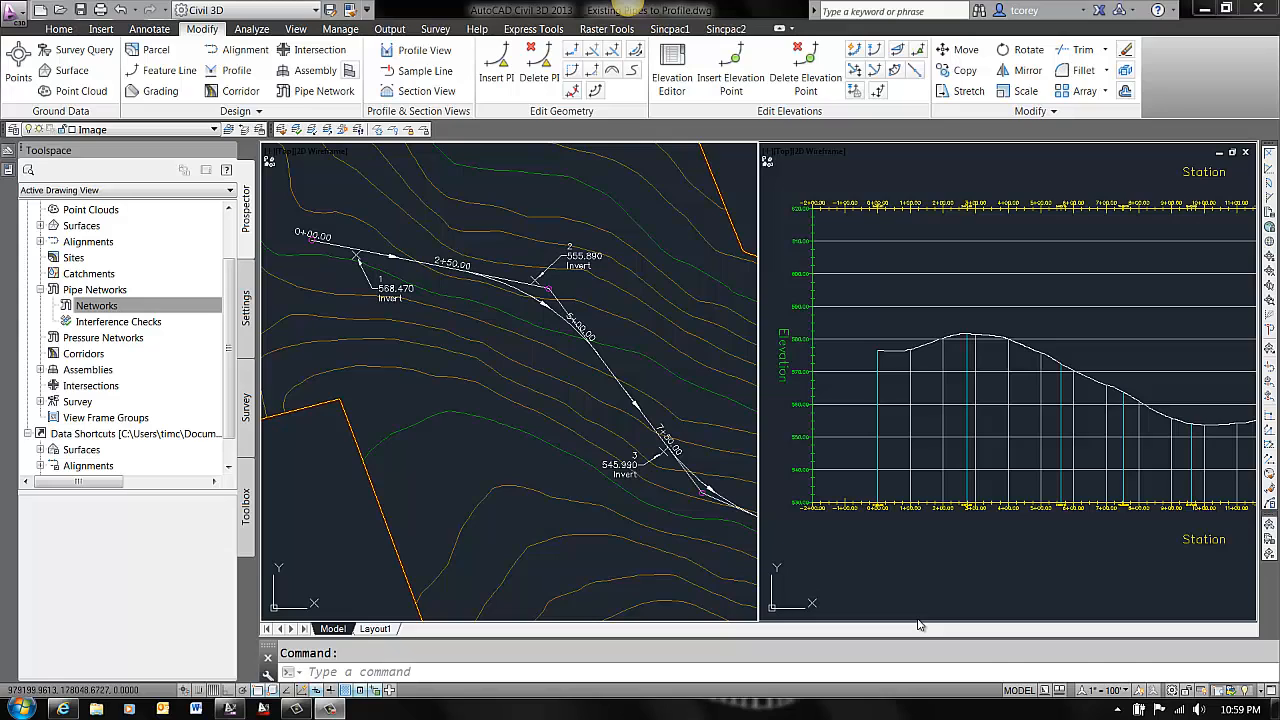
pyautogui.moveTo(916, 620)
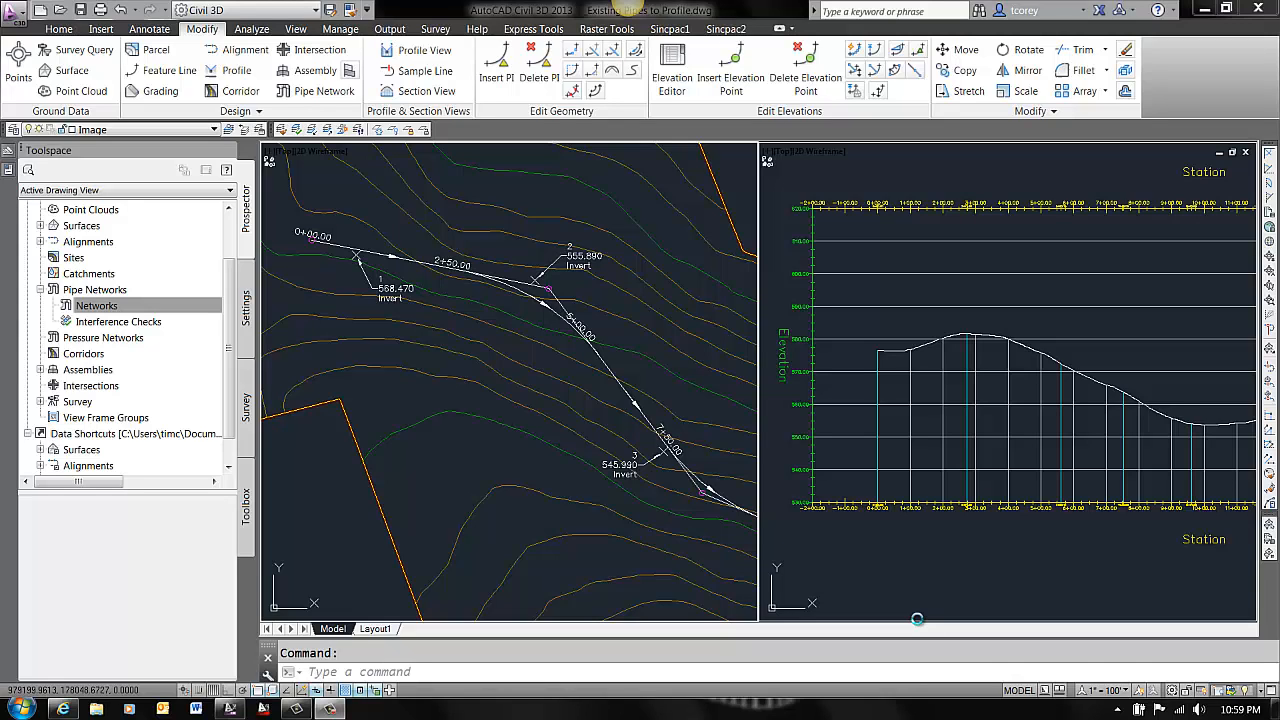
pyautogui.moveTo(920, 624)
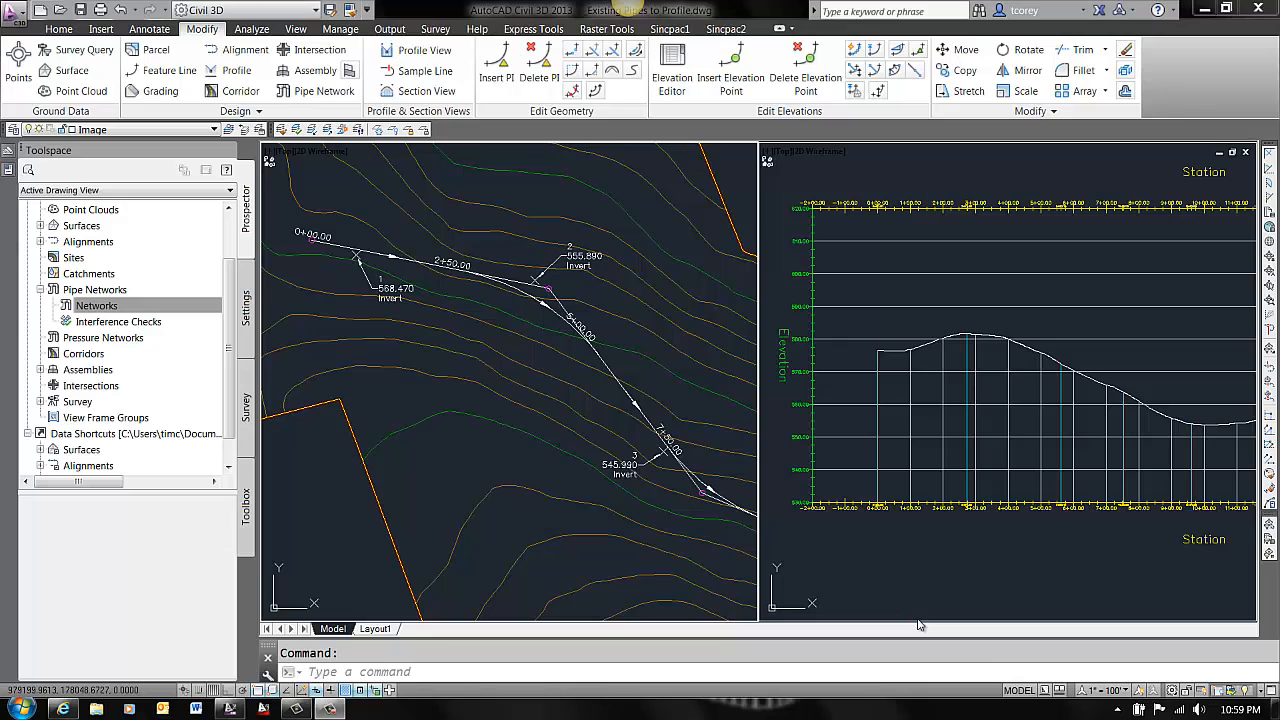
pyautogui.moveTo(456, 364)
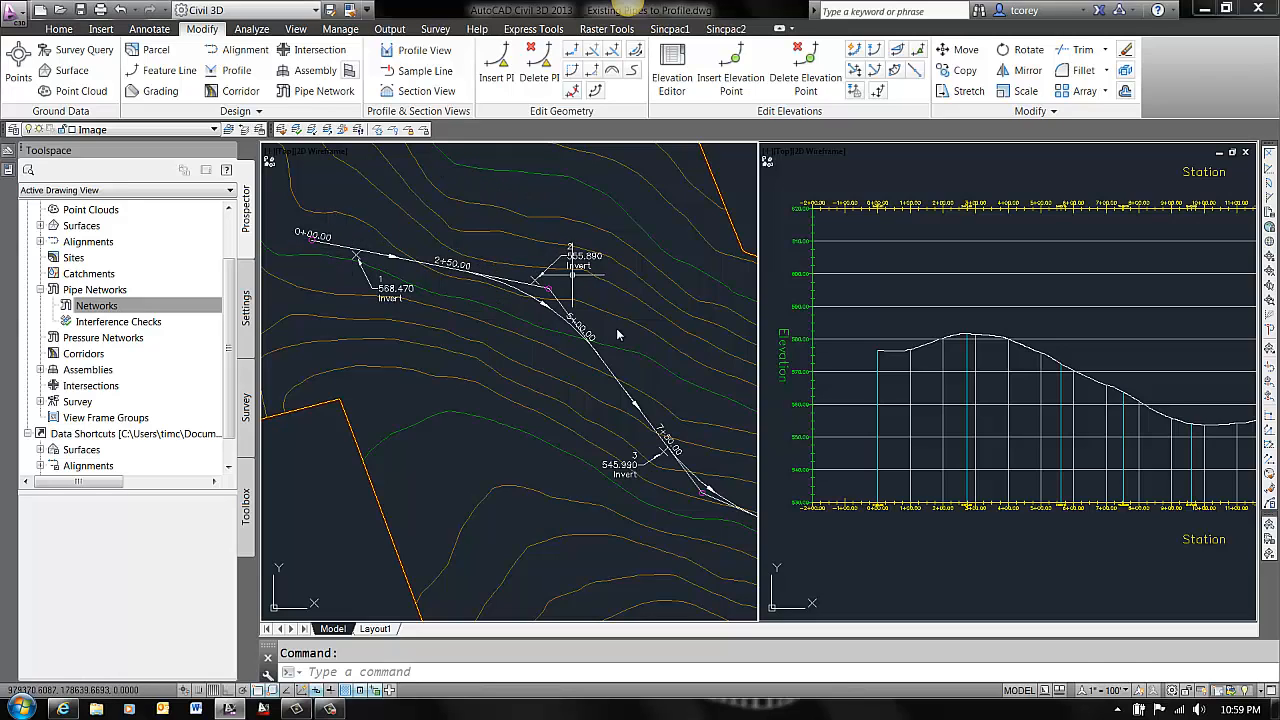
pyautogui.moveTo(1036, 362)
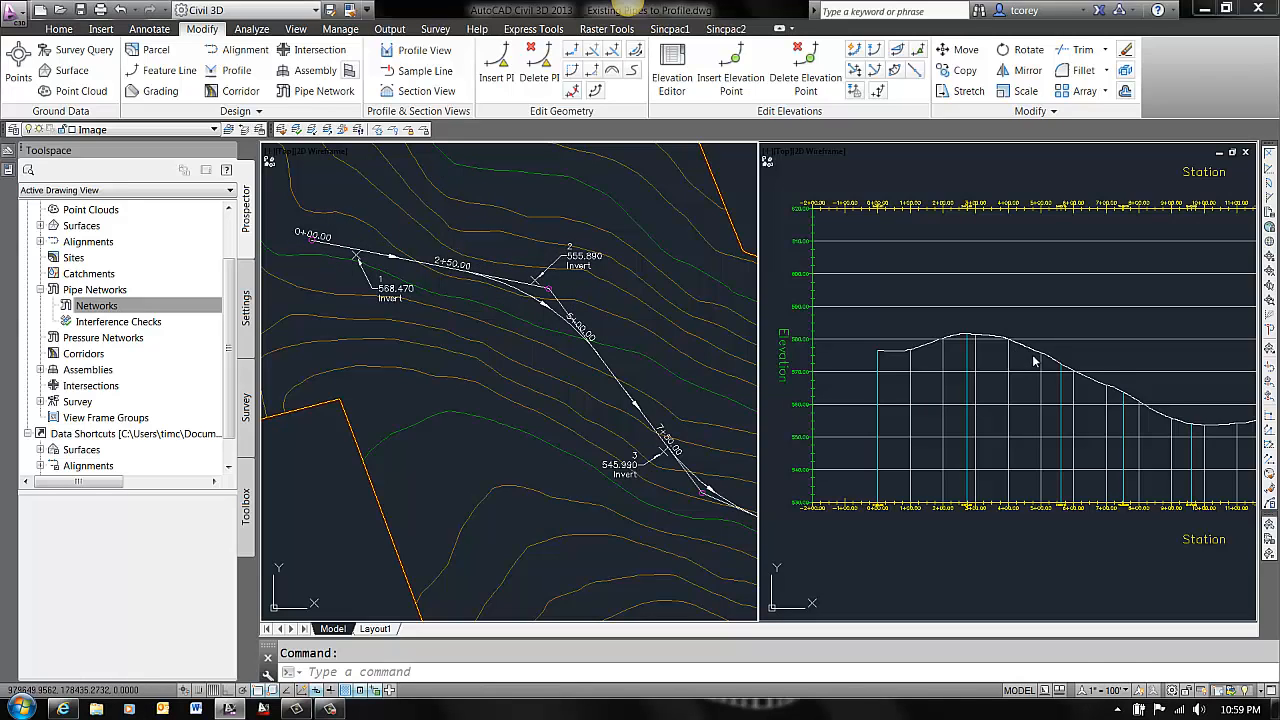
pyautogui.moveTo(644, 392)
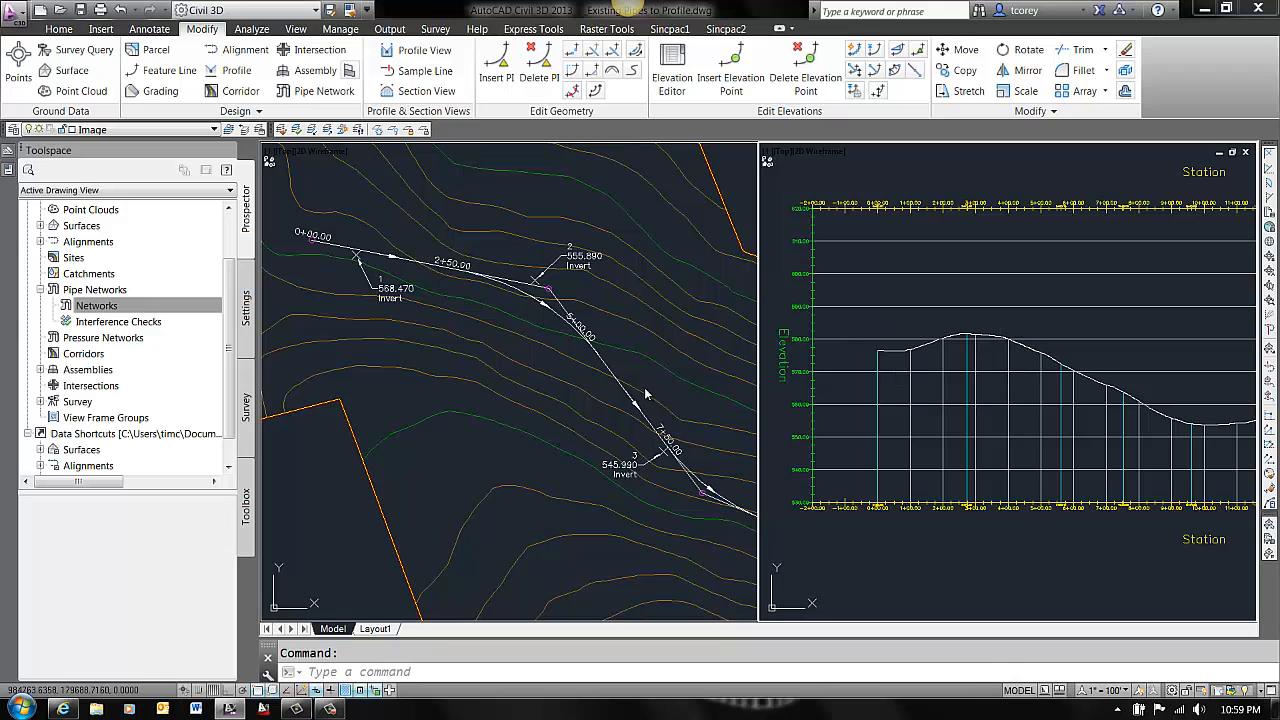
pyautogui.moveTo(384, 304)
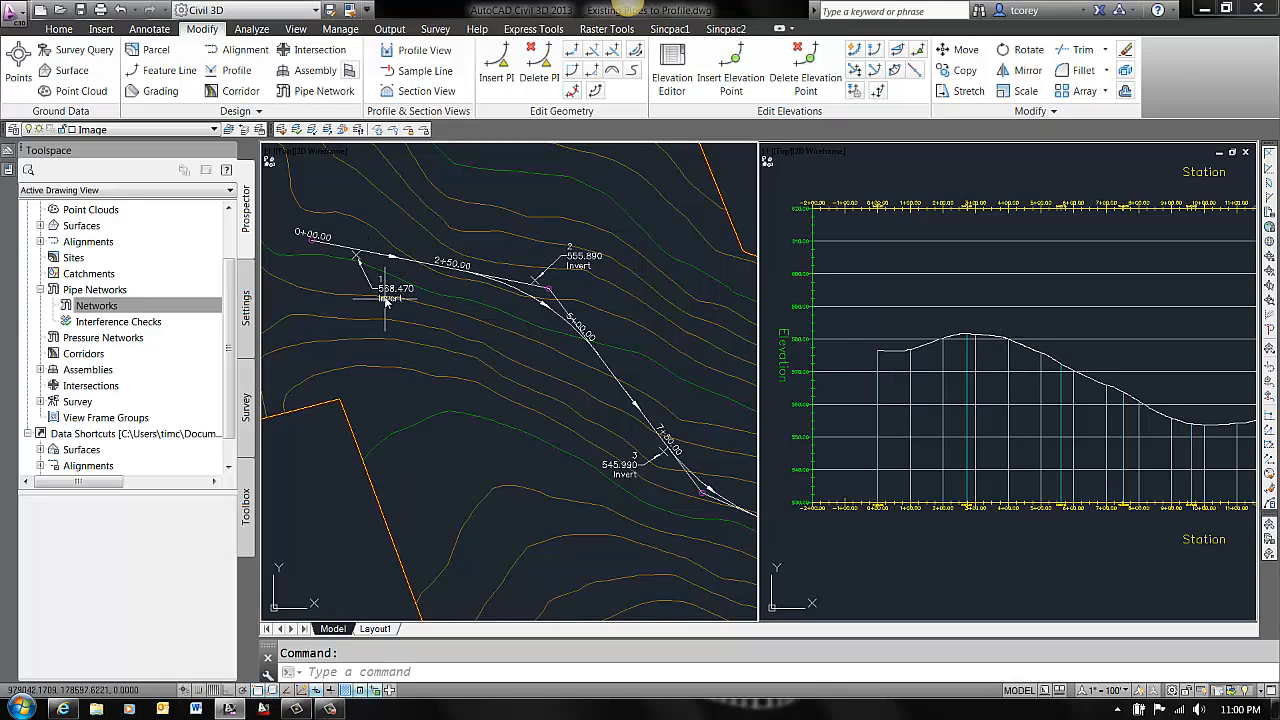
pyautogui.moveTo(564, 256)
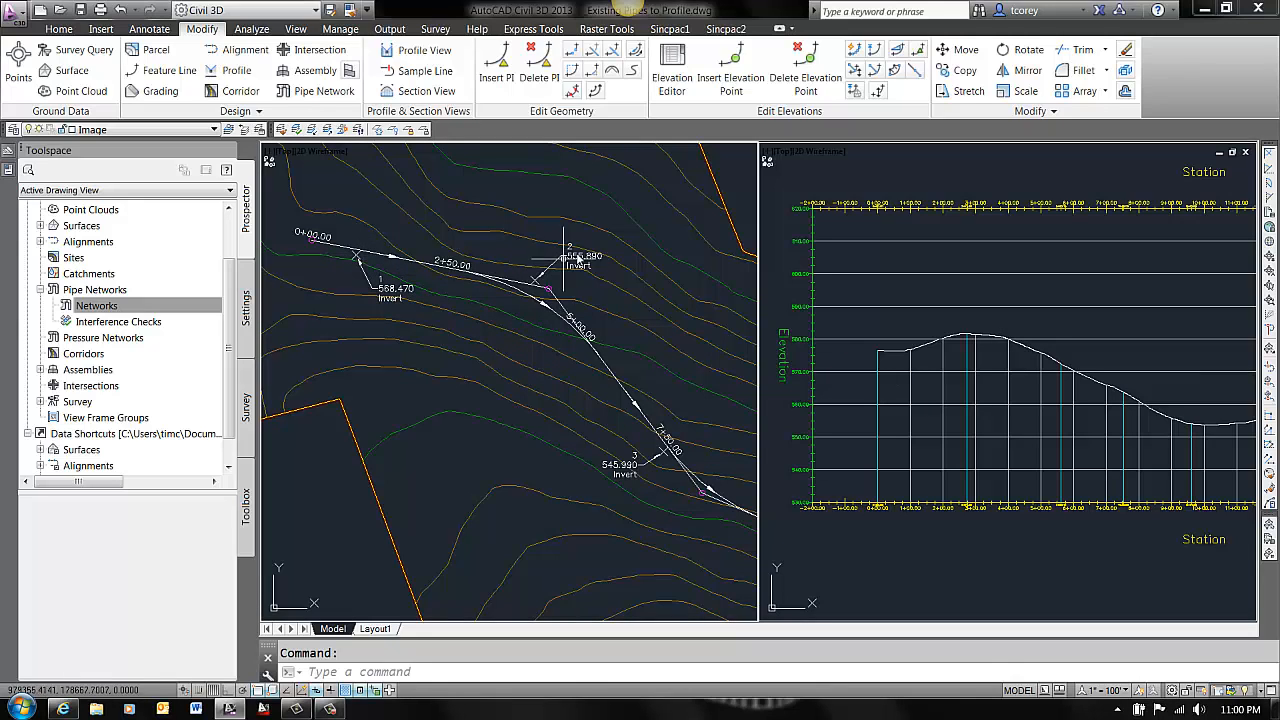
pyautogui.moveTo(510, 376)
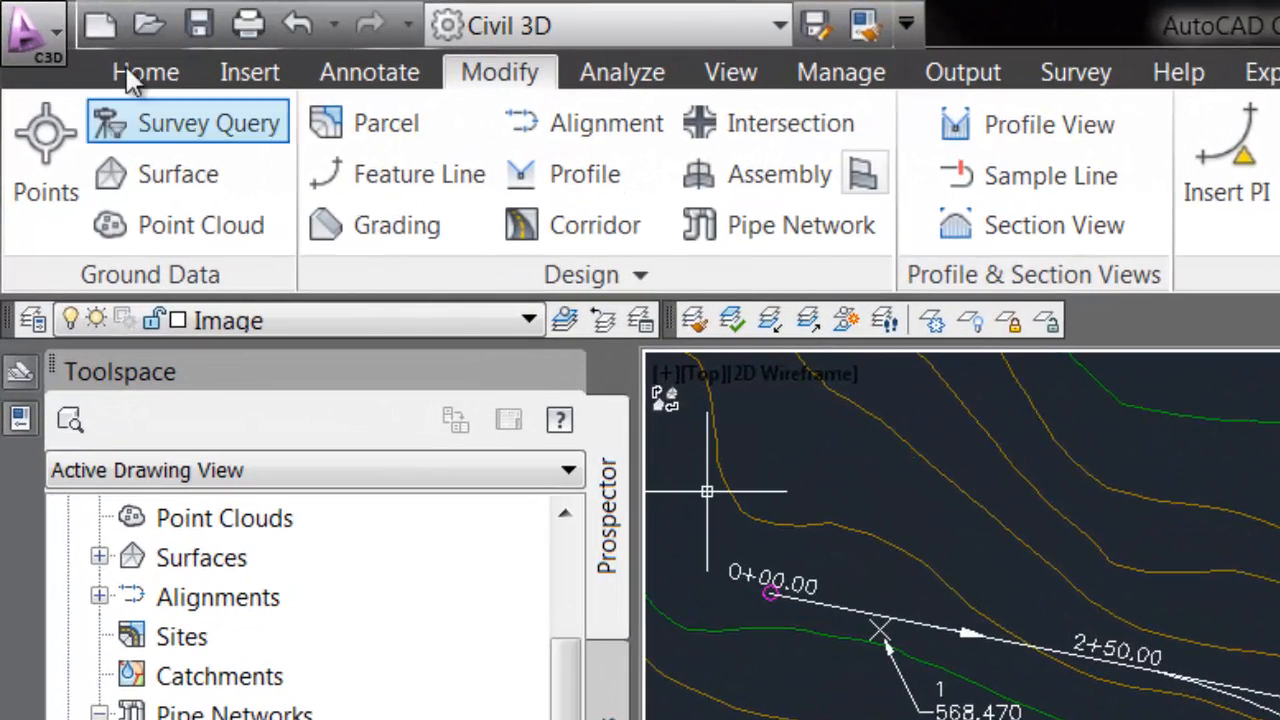
# Start a new pipe network named Existing Pipes on the Aerial Mapping surface
pyautogui.click(144, 72)
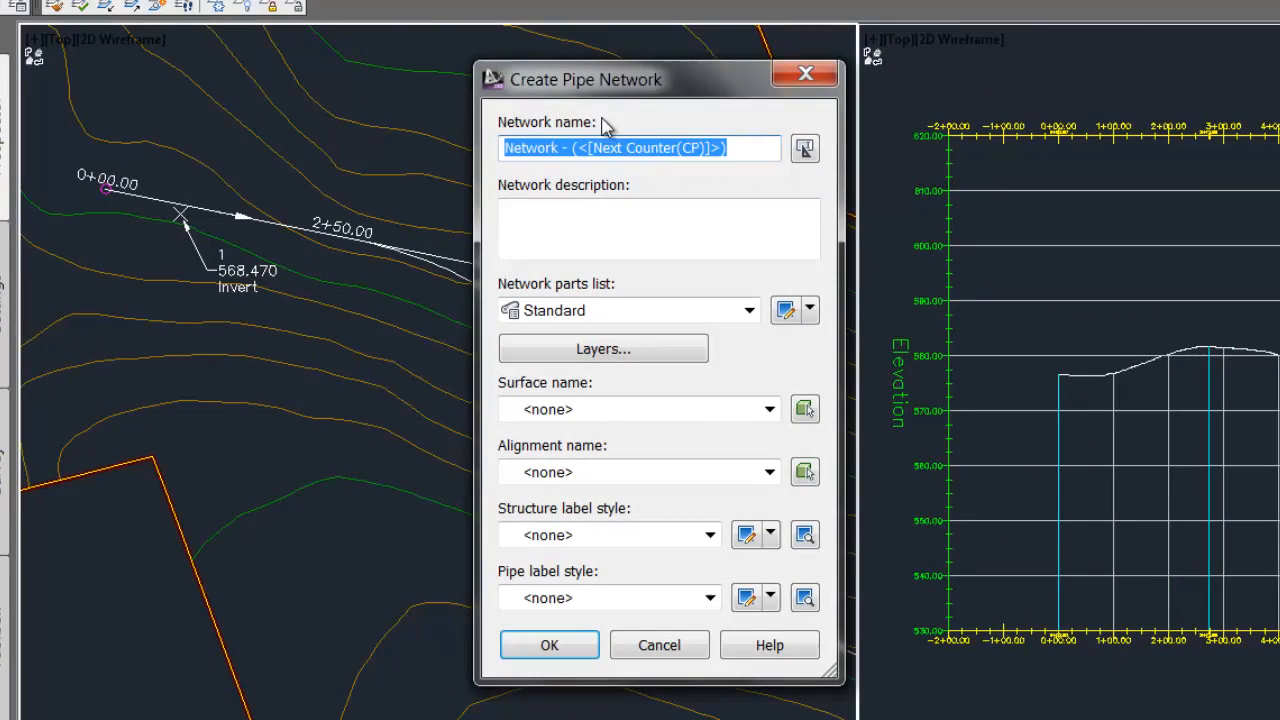
pyautogui.doubleClick(530, 148)
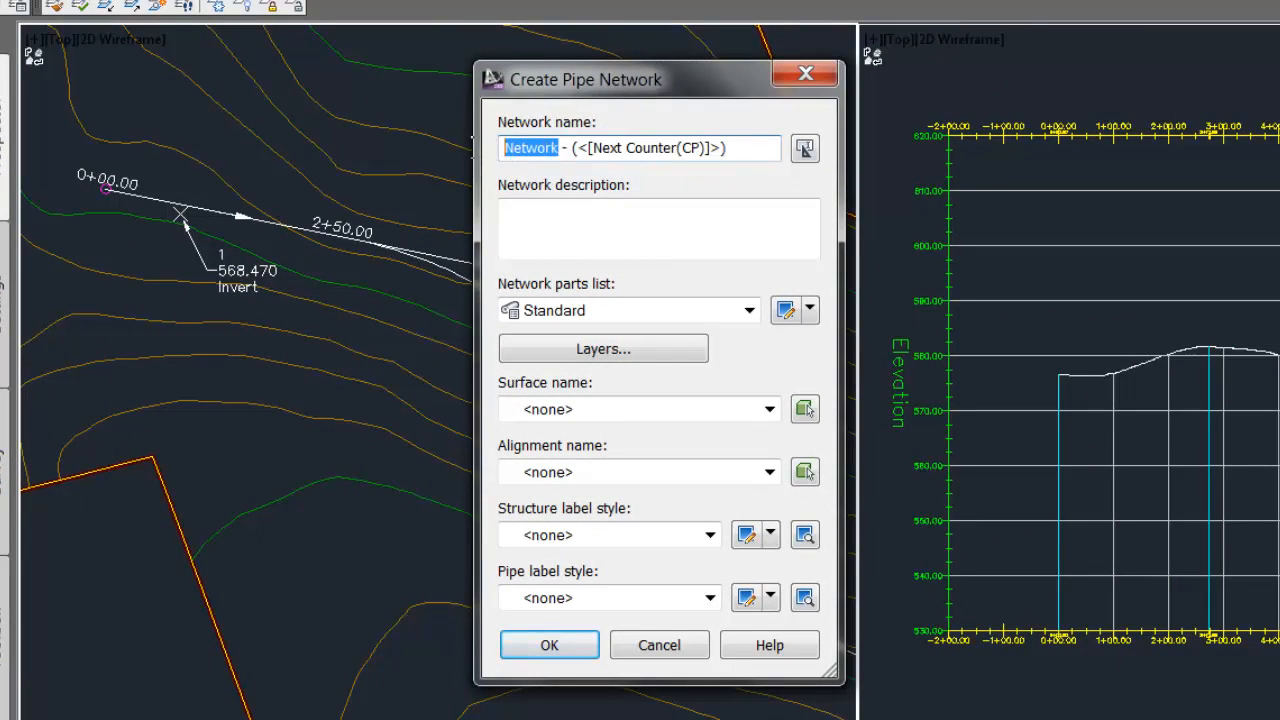
pyautogui.write('Existing Pipes')
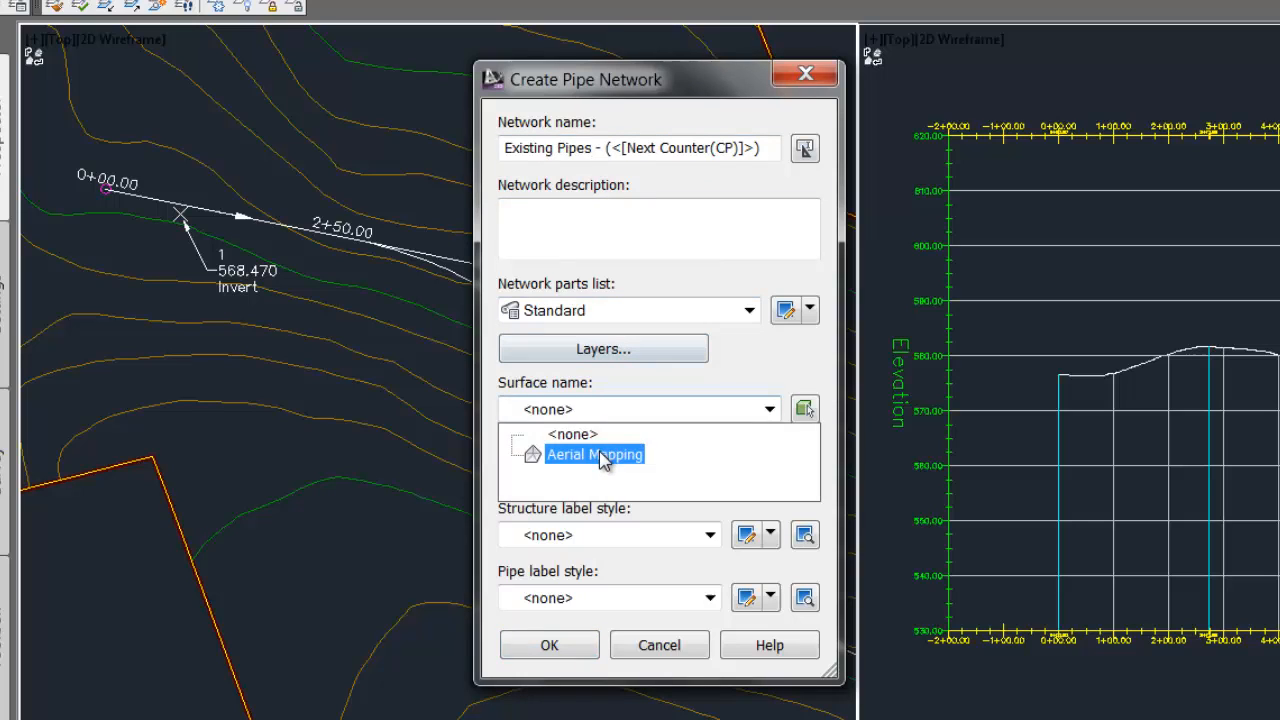
pyautogui.click(594, 454)
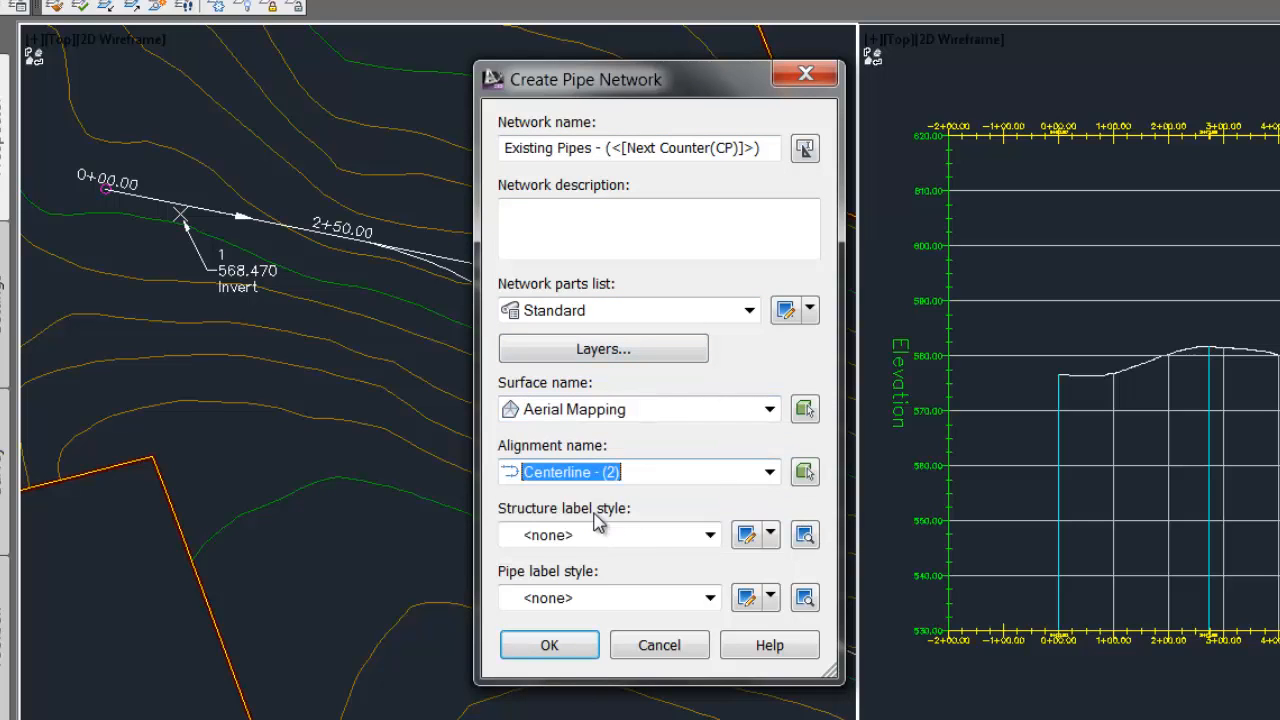
# Assign the Standard structure label style and confirm creating the network
pyautogui.click(710, 534)
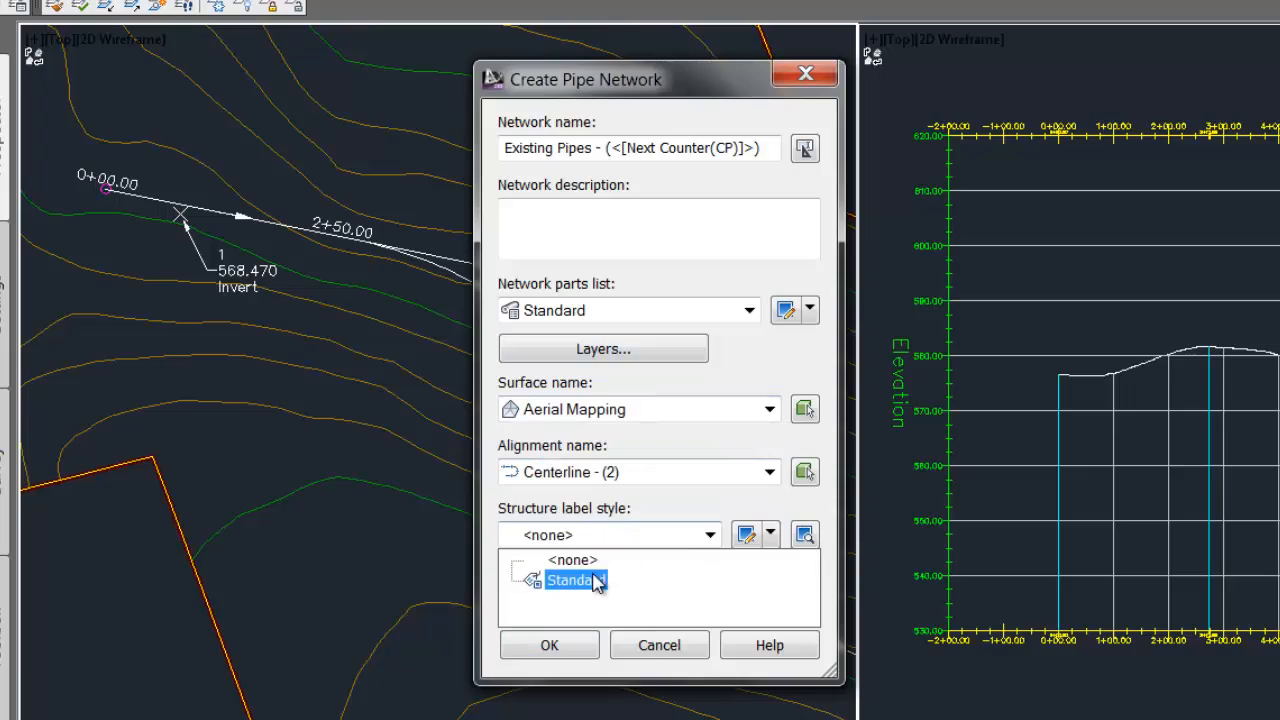
pyautogui.click(572, 580)
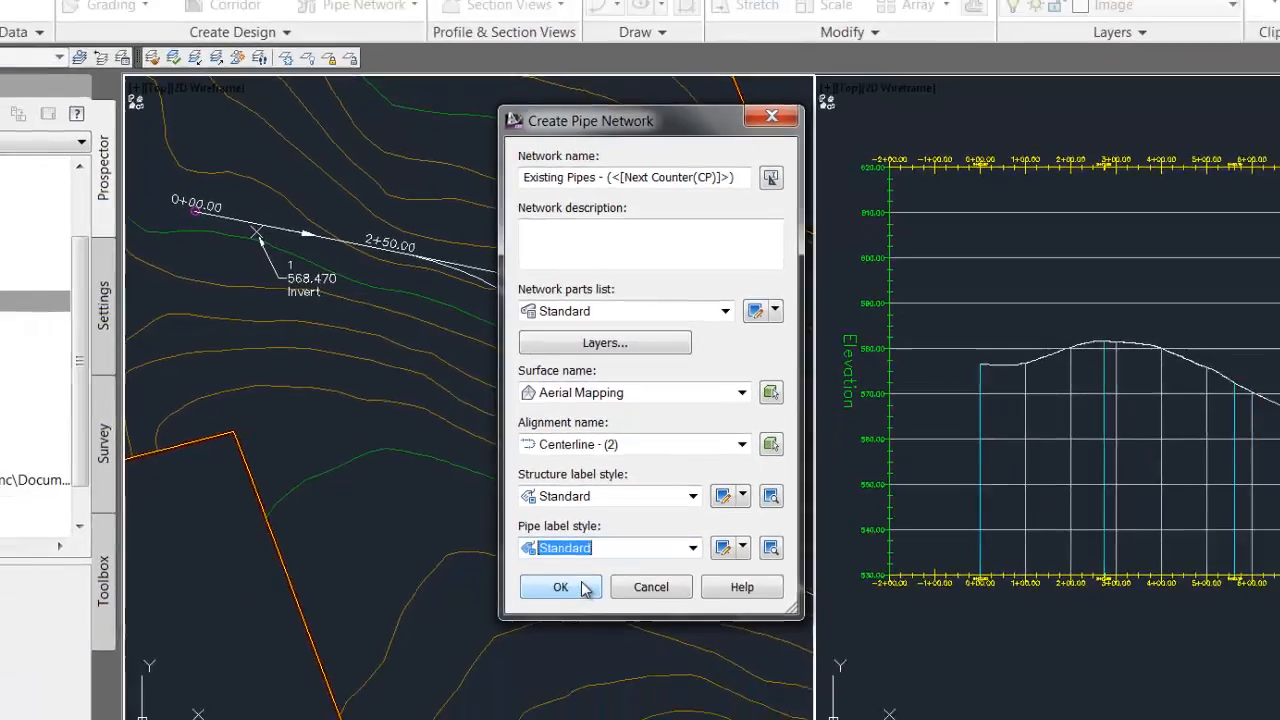
pyautogui.click(560, 588)
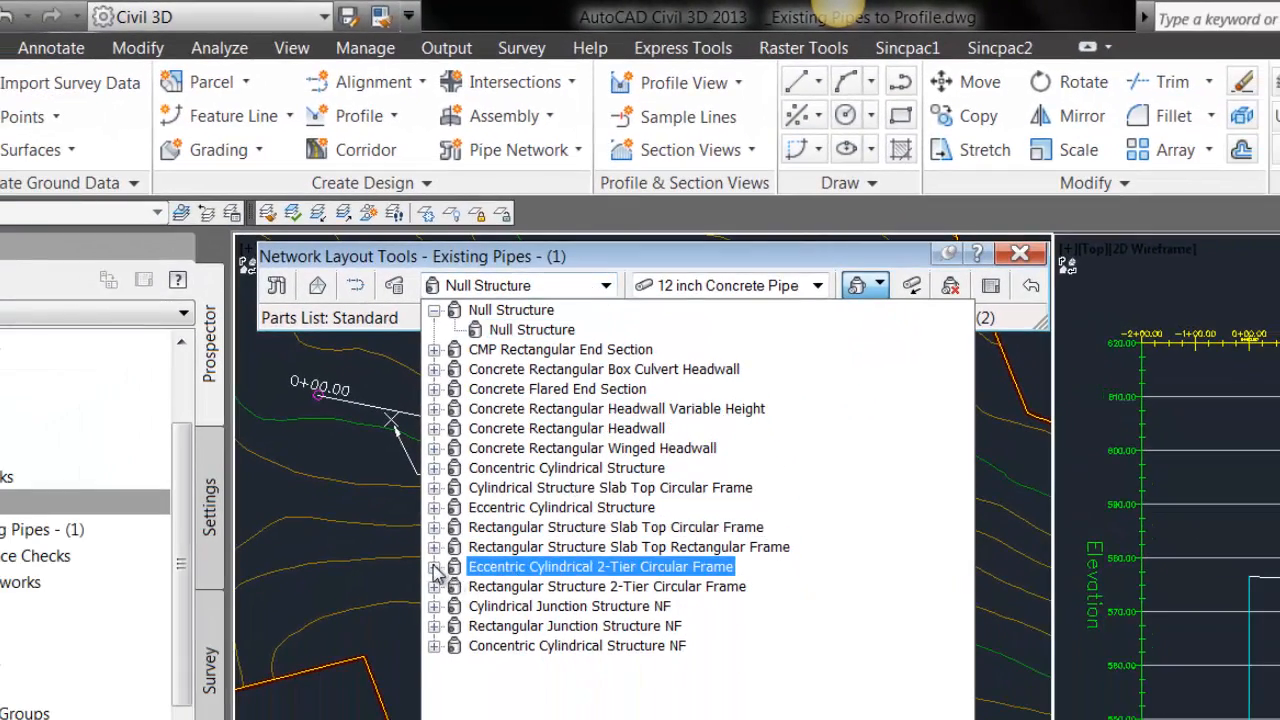
# Choose Eccentric Cylindrical 2-Tier structures, 12 inch Concrete Pipe, drawing Pipes and Structures
pyautogui.click(600, 566)
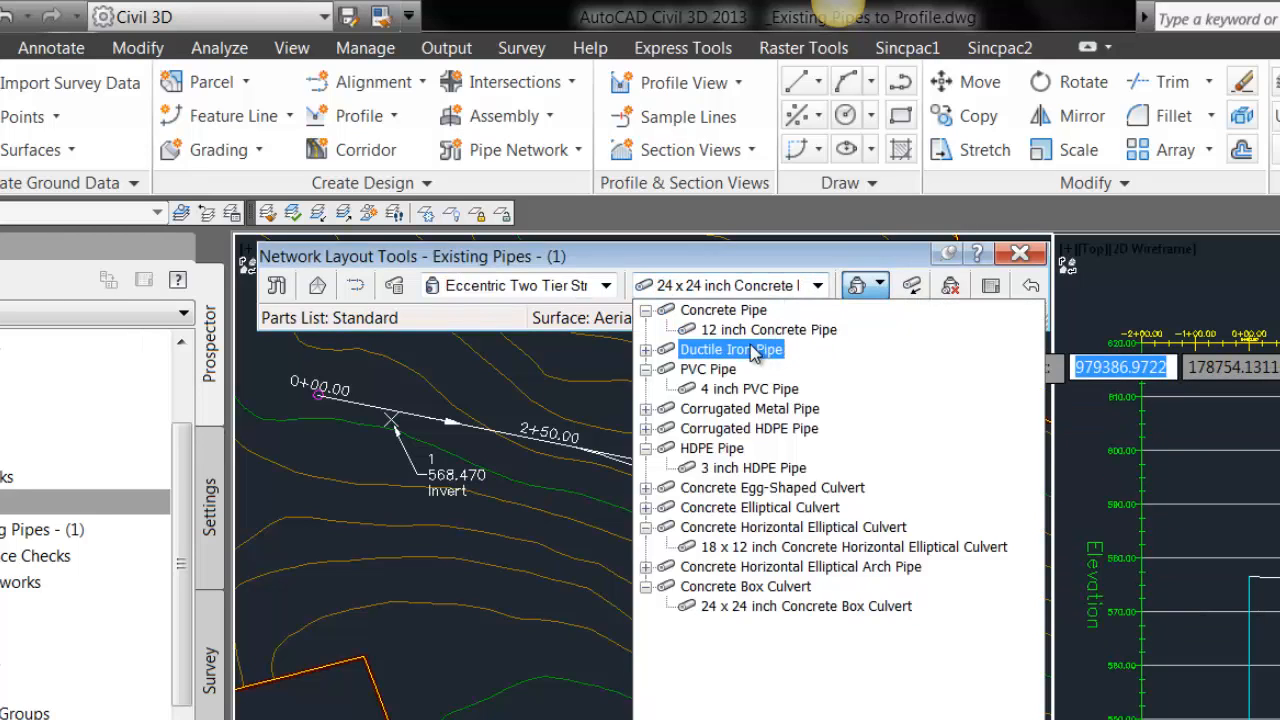
pyautogui.click(768, 328)
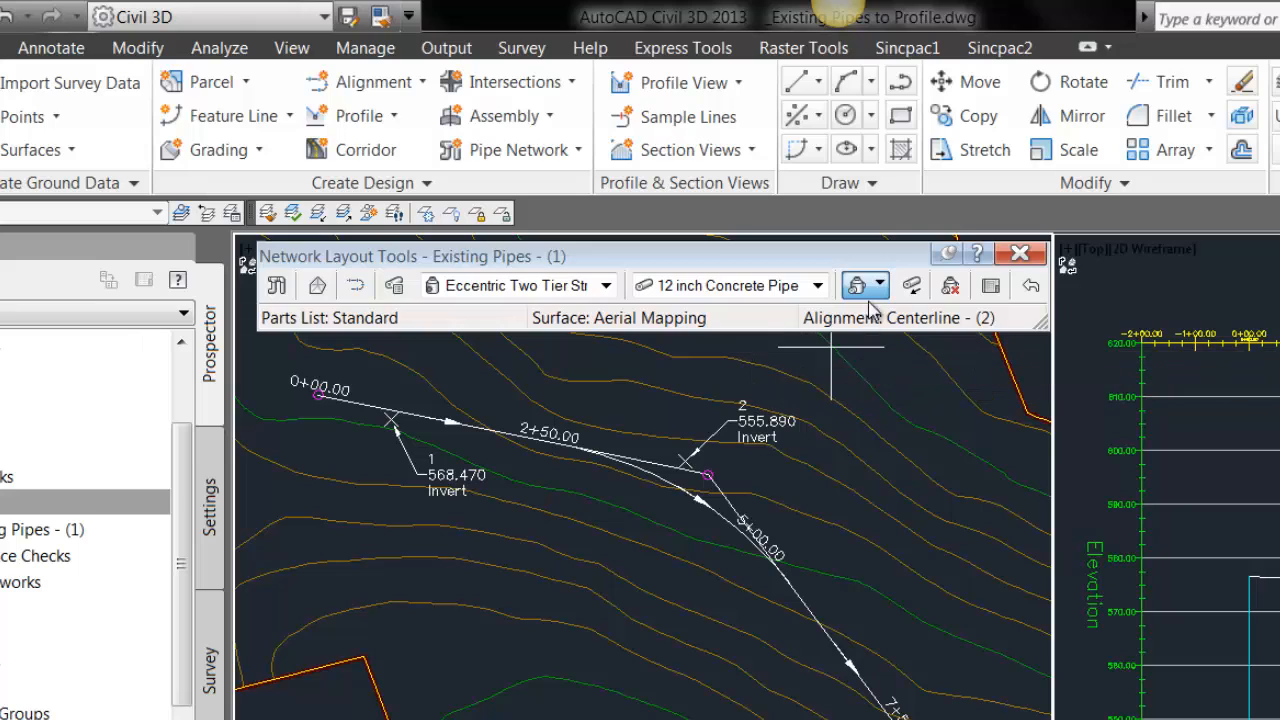
pyautogui.click(880, 284)
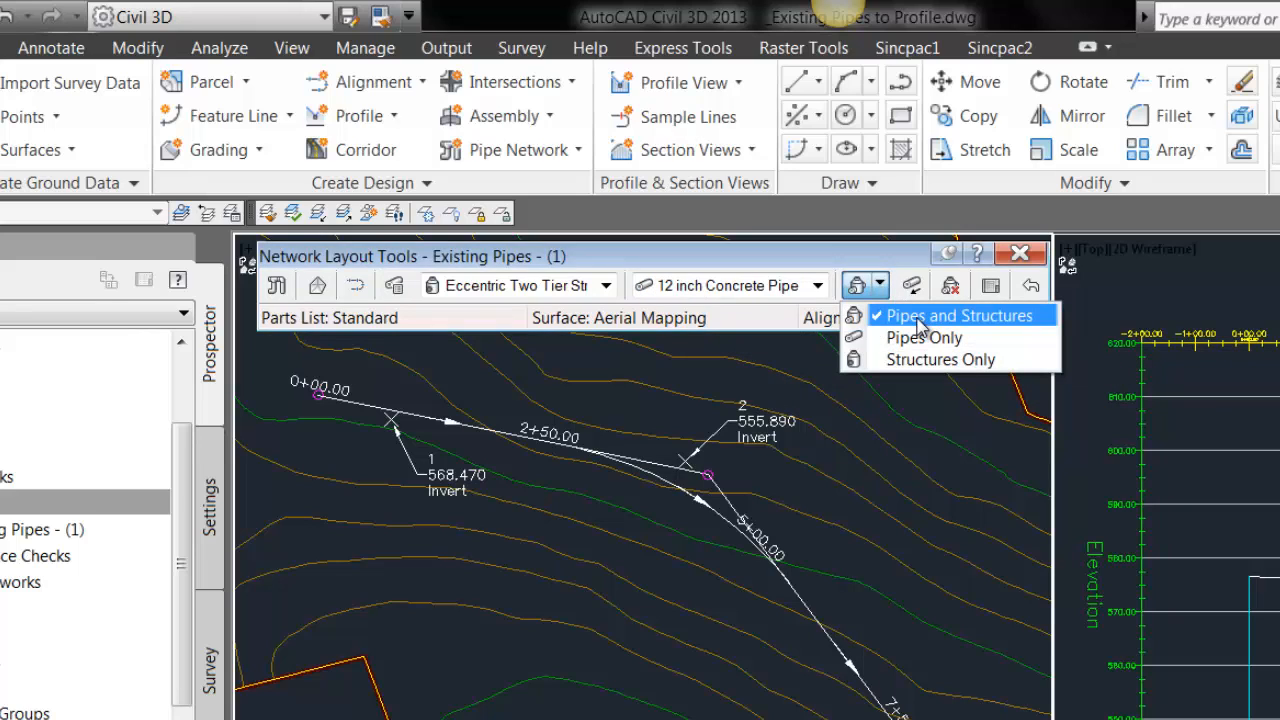
pyautogui.click(956, 316)
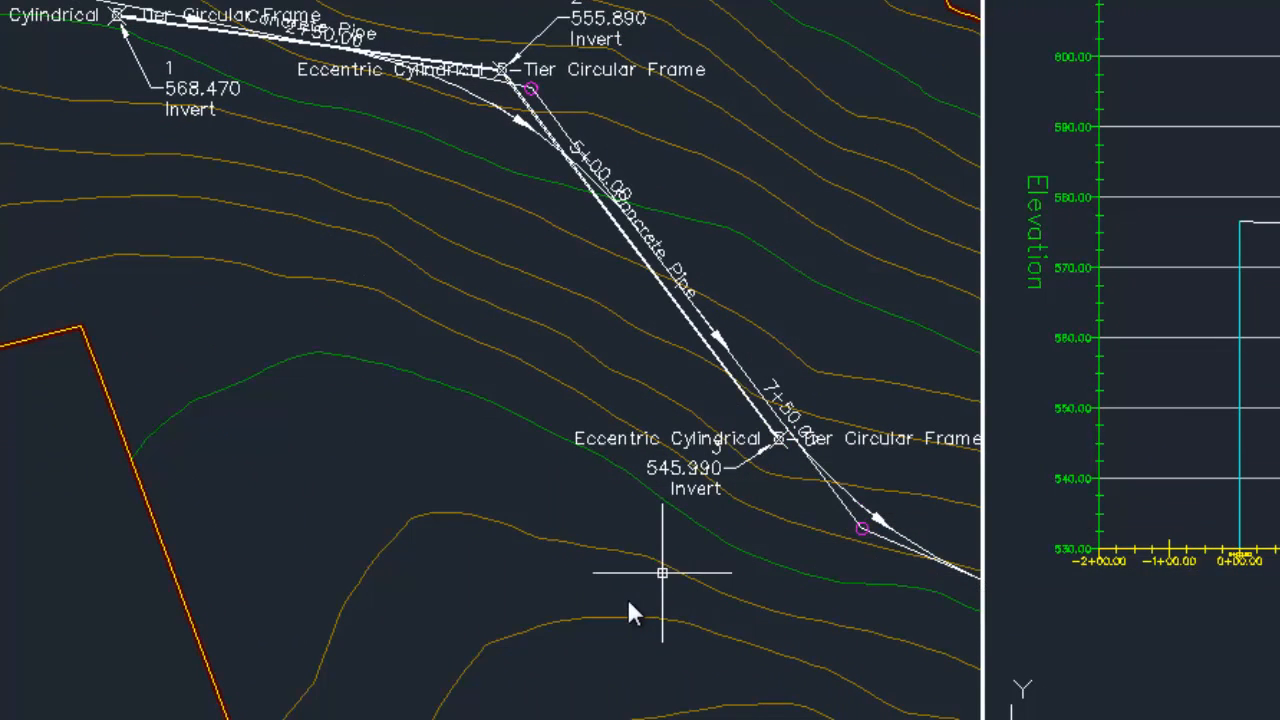
pyautogui.moveTo(444, 320)
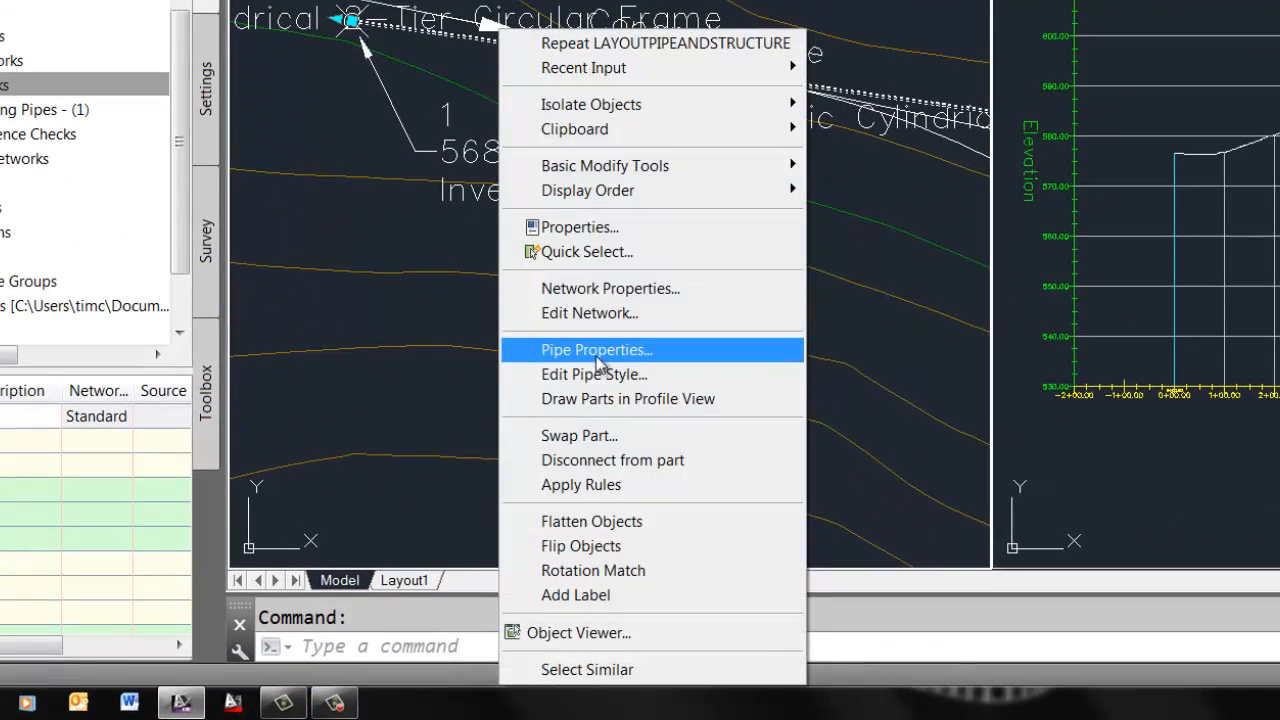
# Set the first pipe's start invert elevation to 568.470 in Pipe Properties
pyautogui.click(596, 348)
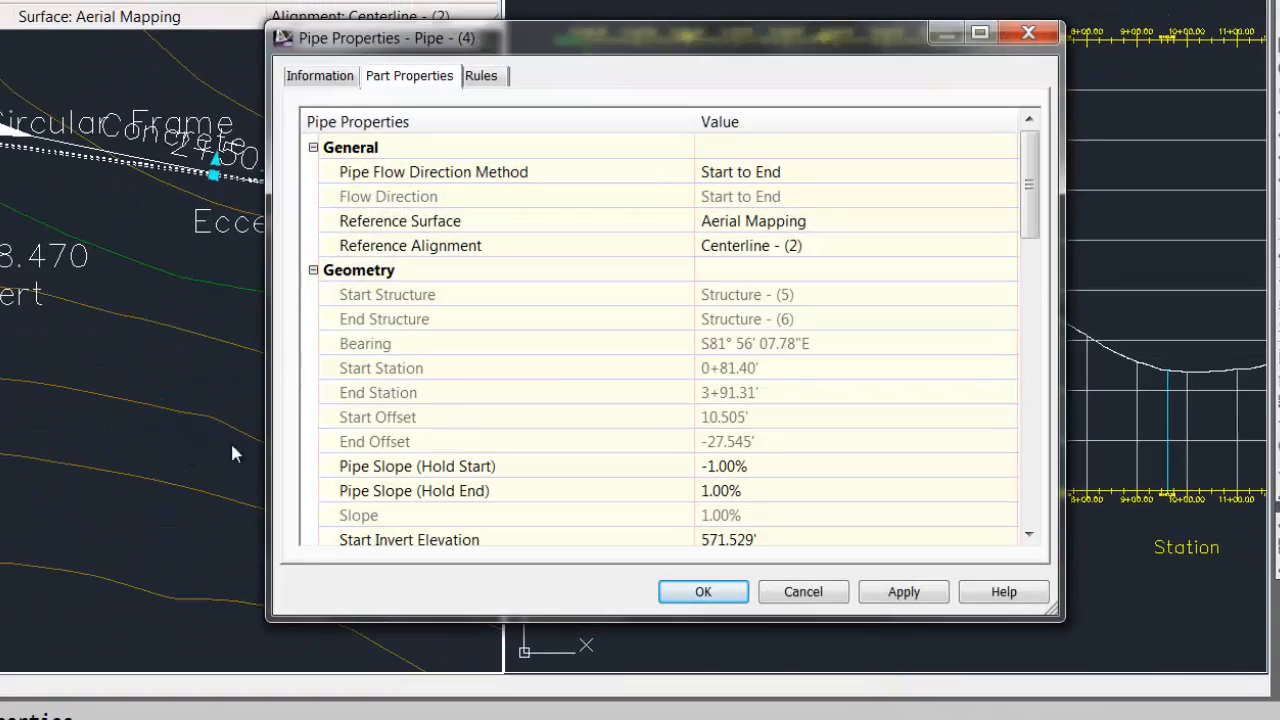
pyautogui.scroll(-3)
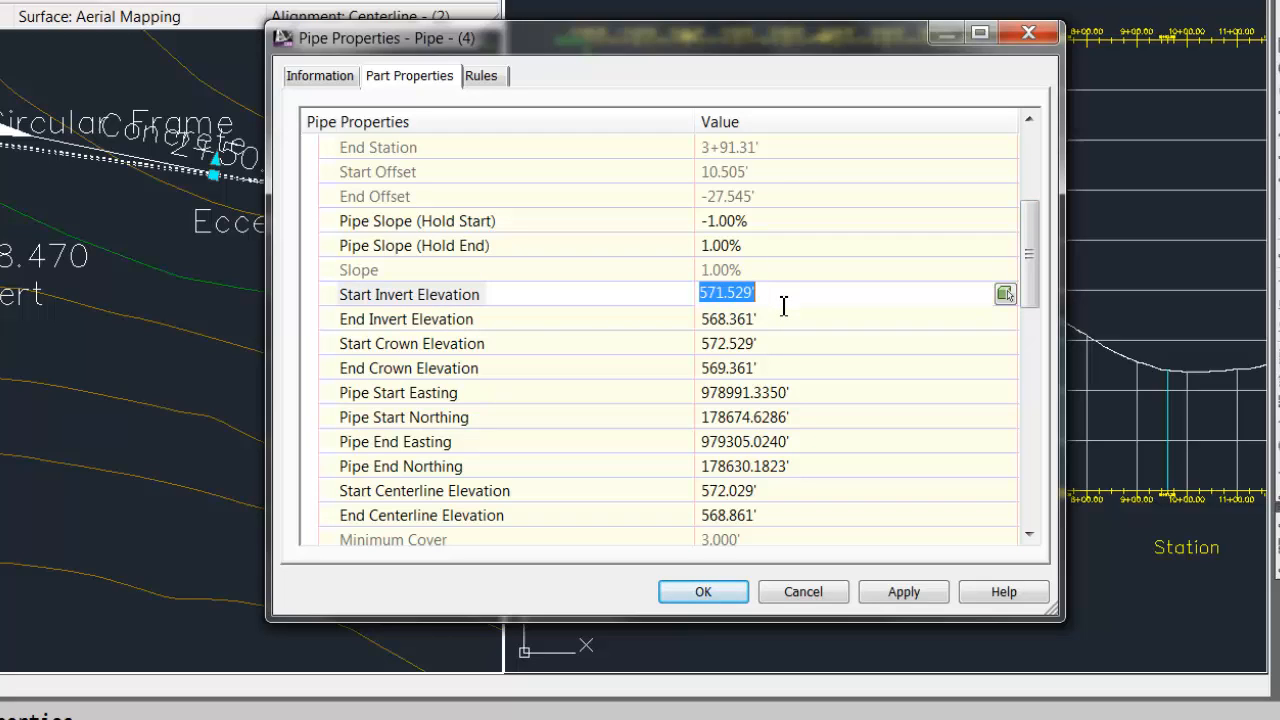
pyautogui.write("568.470'")
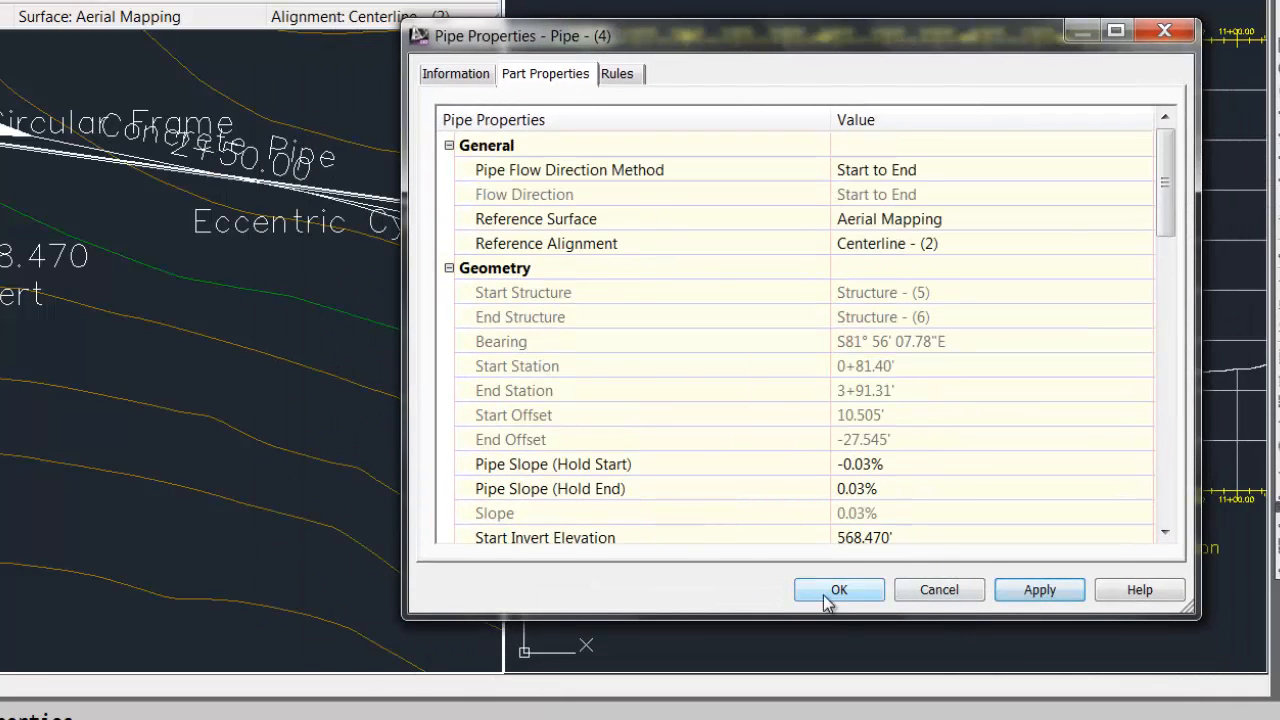
pyautogui.click(840, 588)
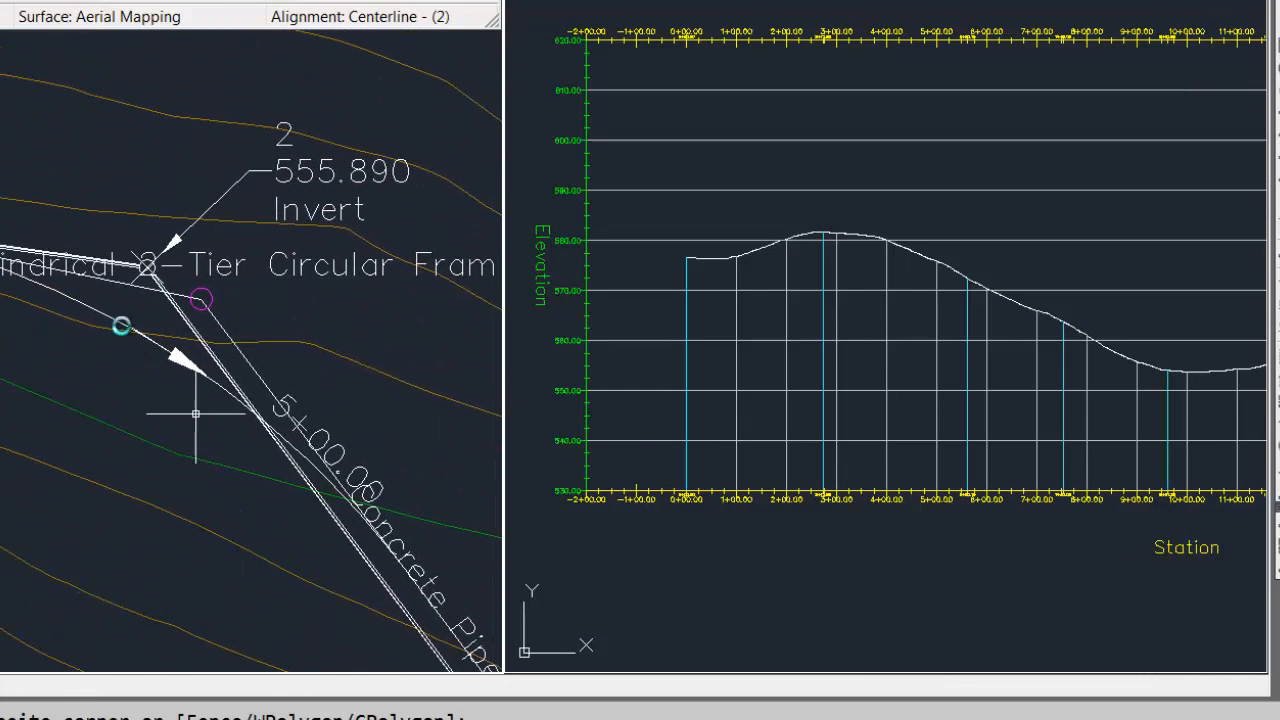
# Set the pipe's end invert elevation to the surveyed 555.890
pyautogui.rightClick(196, 412)
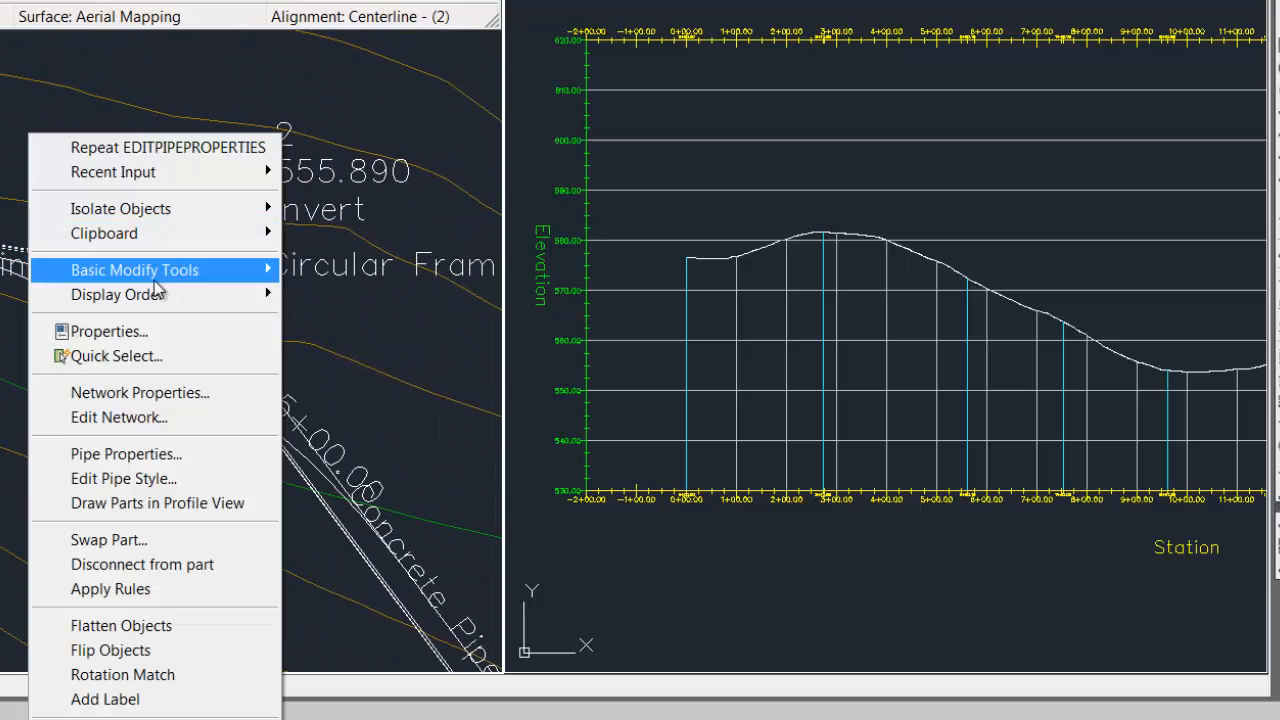
pyautogui.click(124, 452)
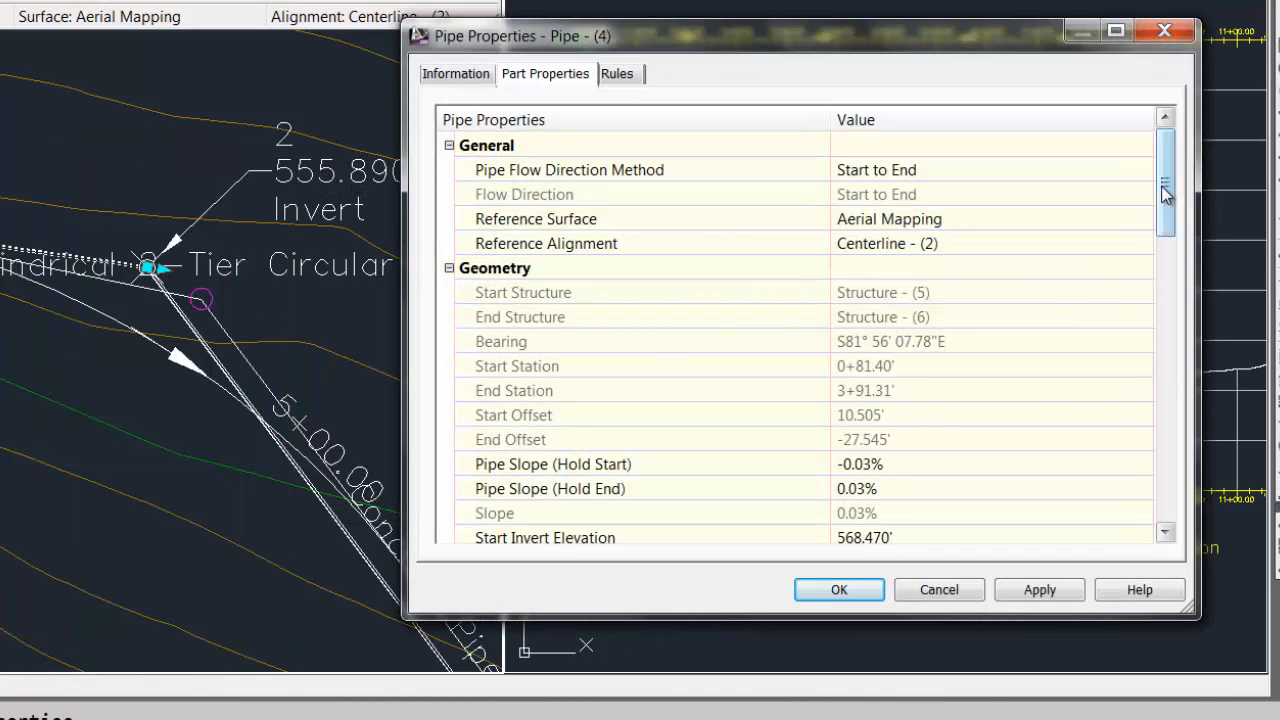
pyautogui.scroll(-3)
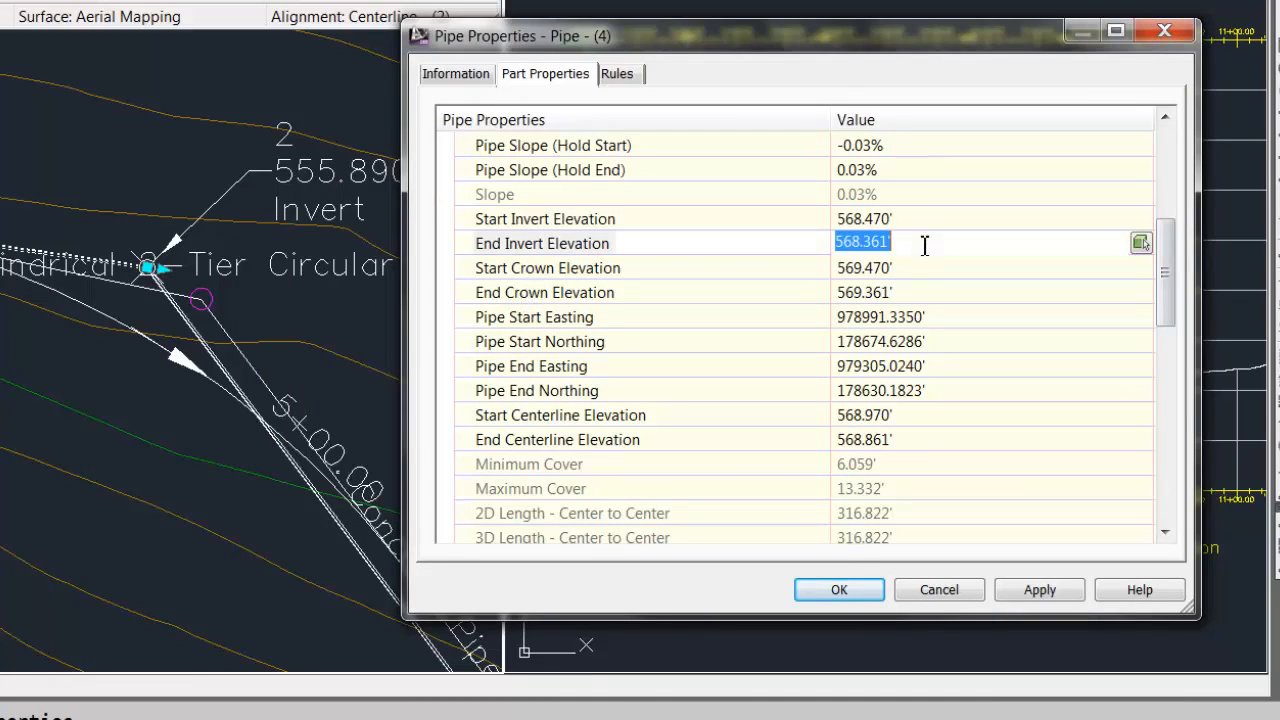
pyautogui.write("555.890'")
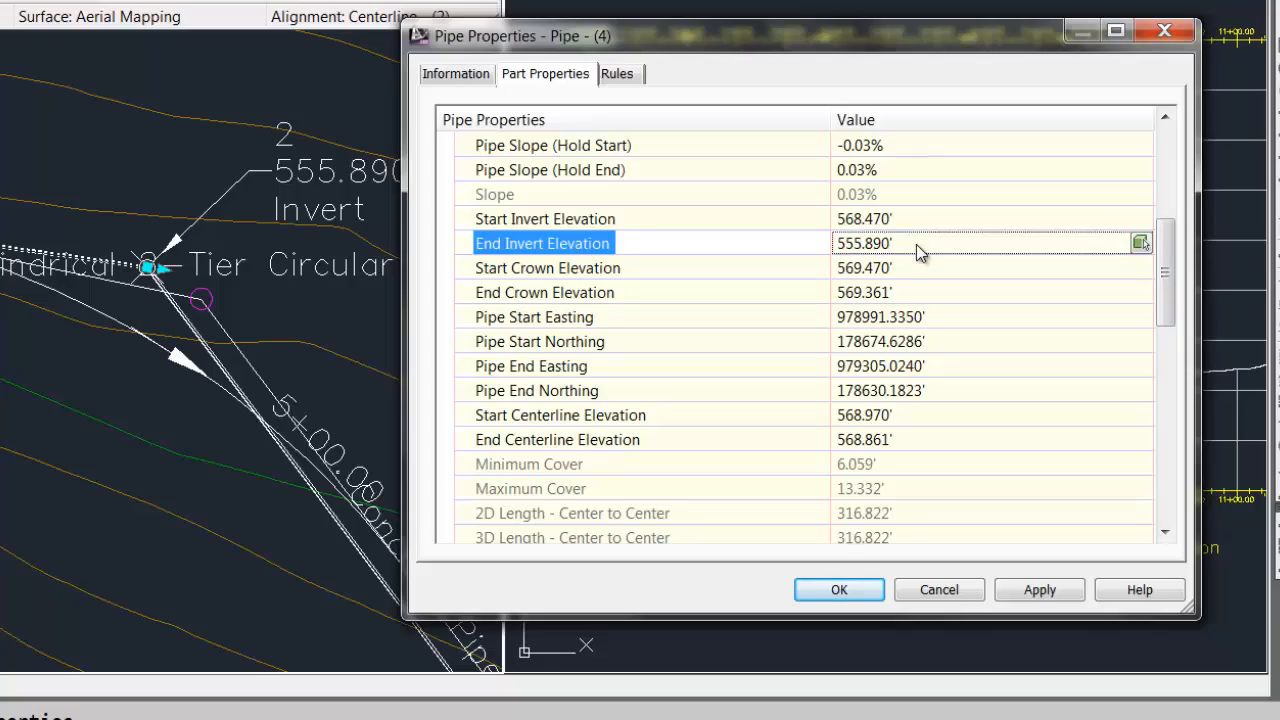
pyautogui.click(838, 588)
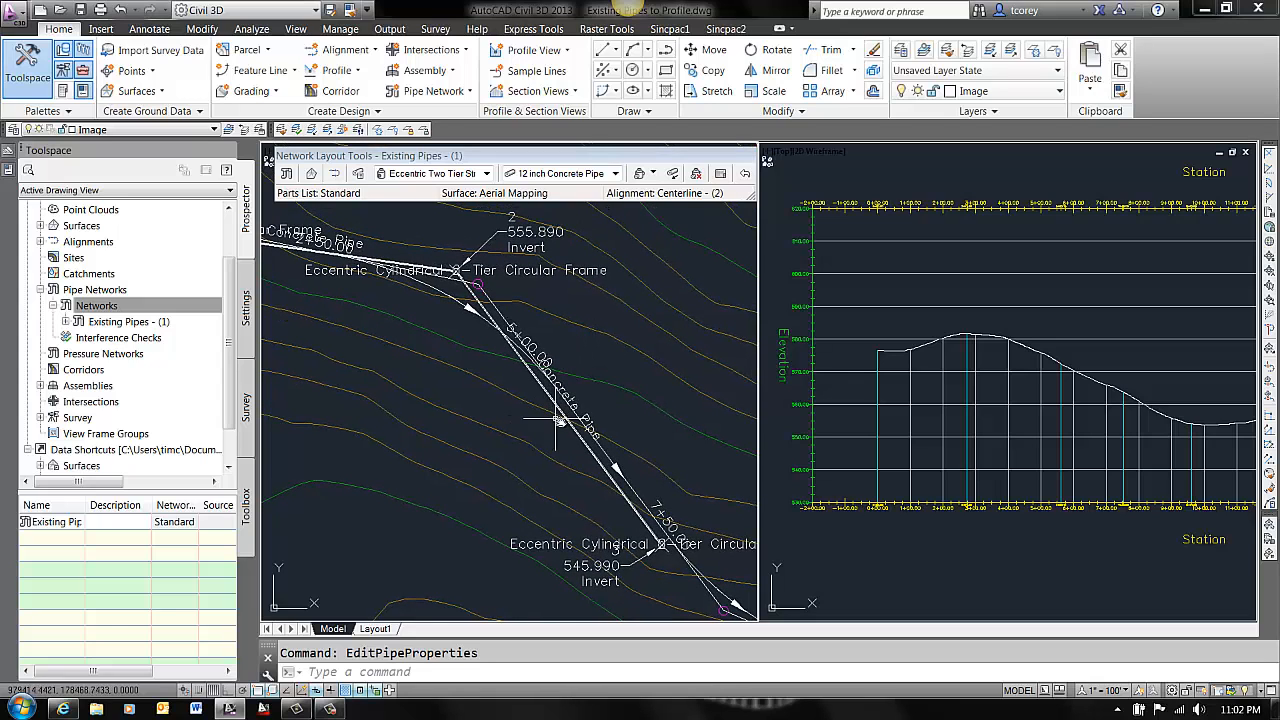
# Set the next pipe's inverts to 555.790 start and 545.99 end in Pipe Properties
pyautogui.rightClick(560, 450)
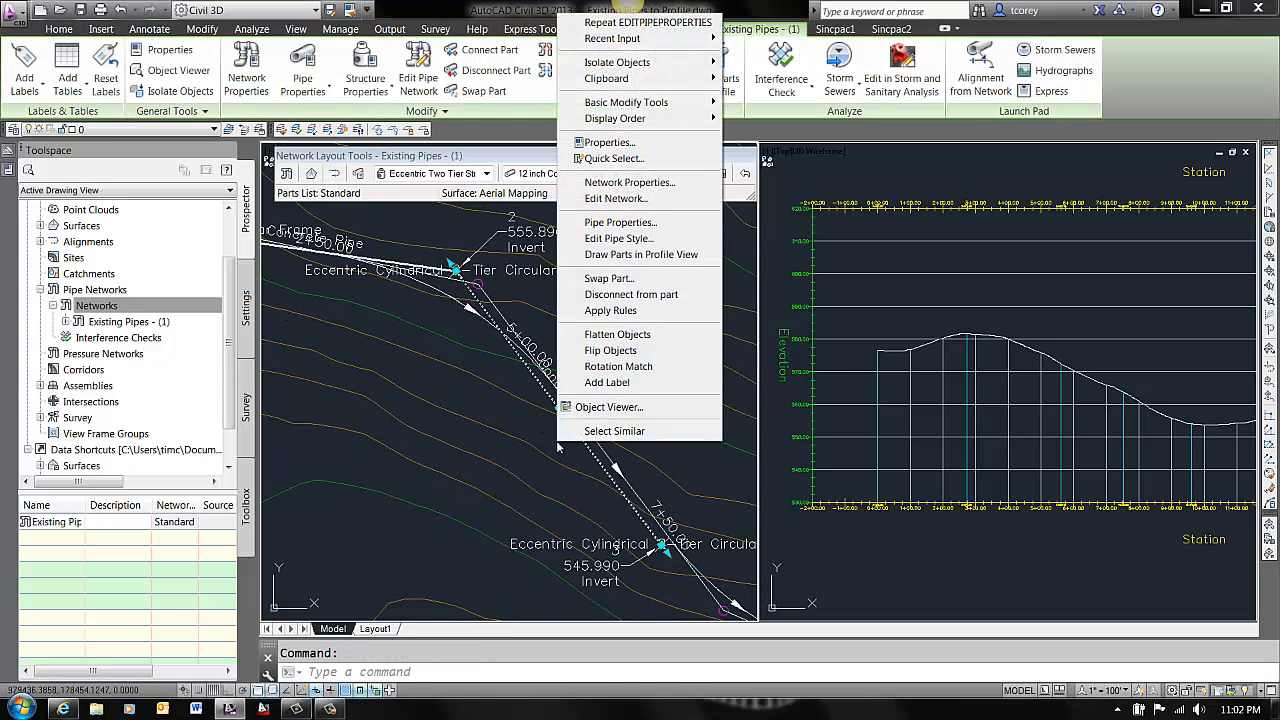
pyautogui.moveTo(618, 222)
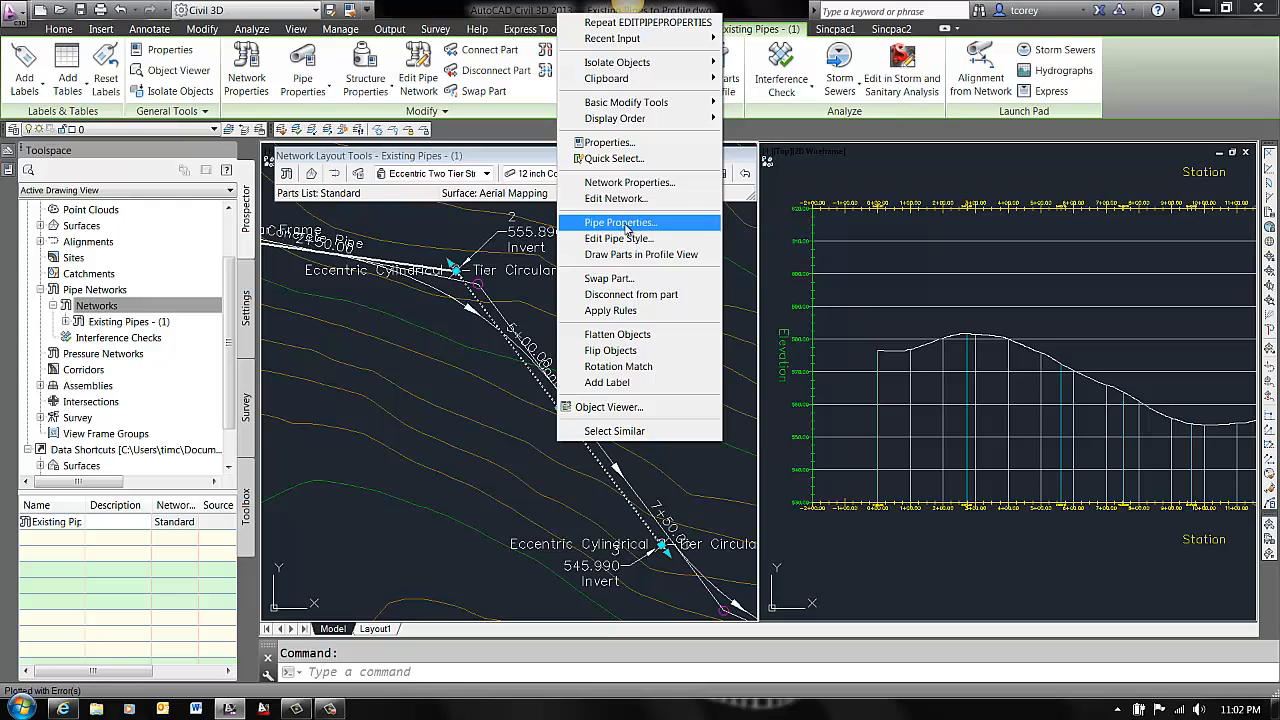
pyautogui.click(618, 222)
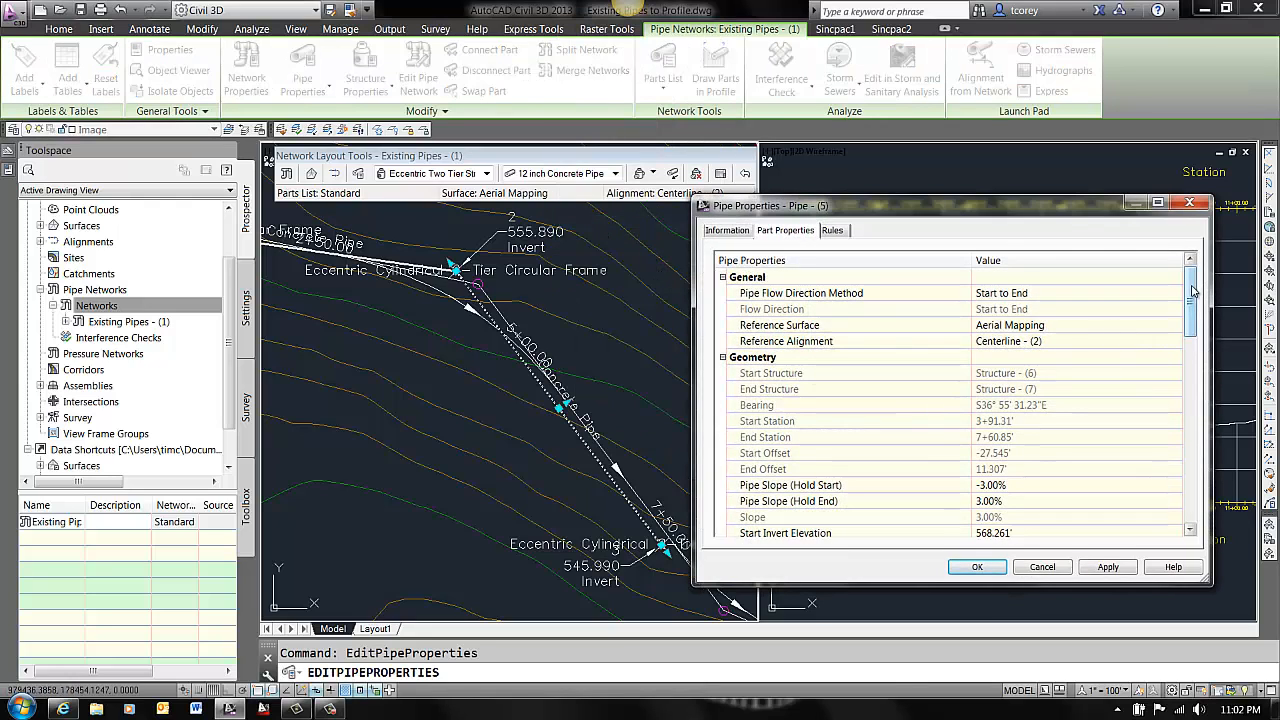
pyautogui.scroll(-3)
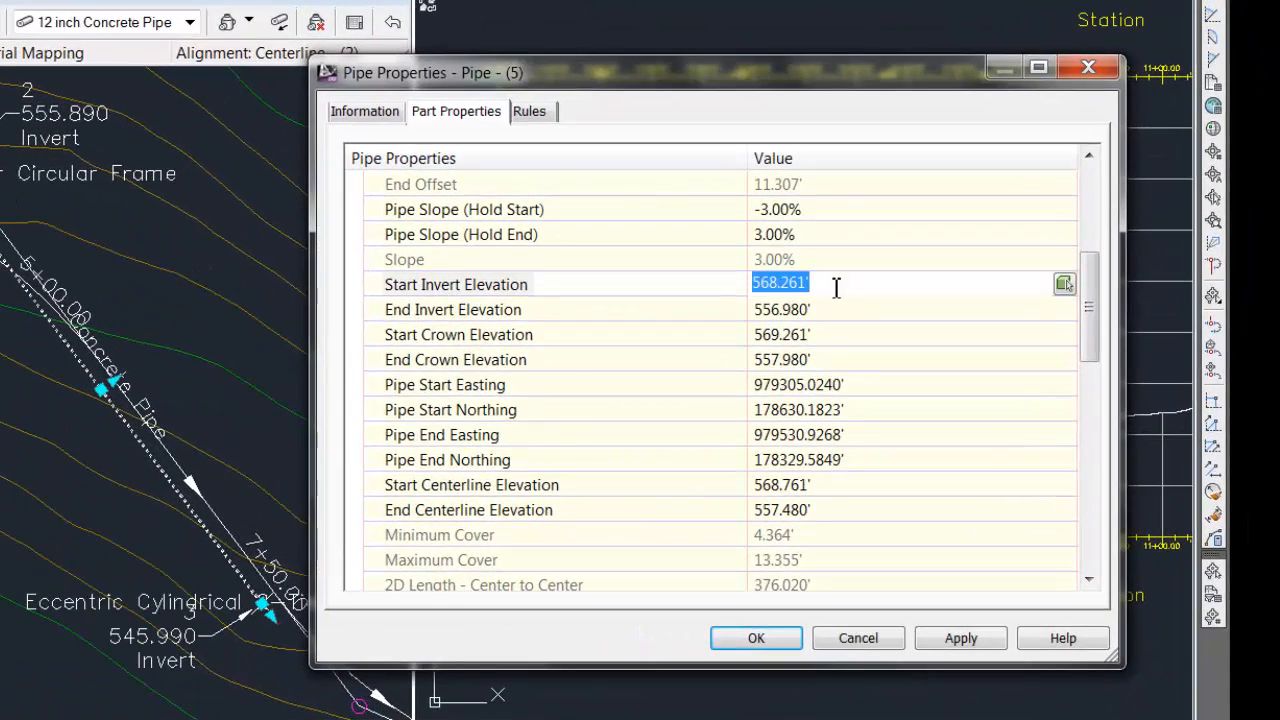
pyautogui.write("555.790'")
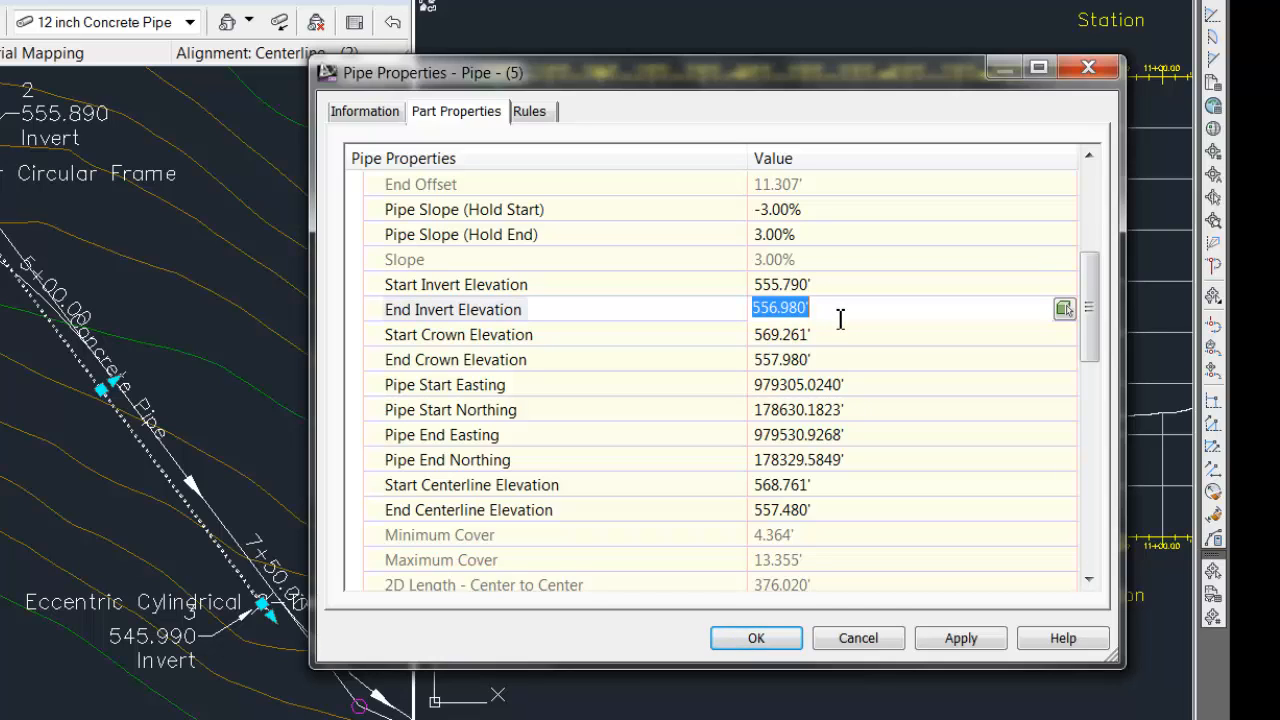
pyautogui.write('545.99')
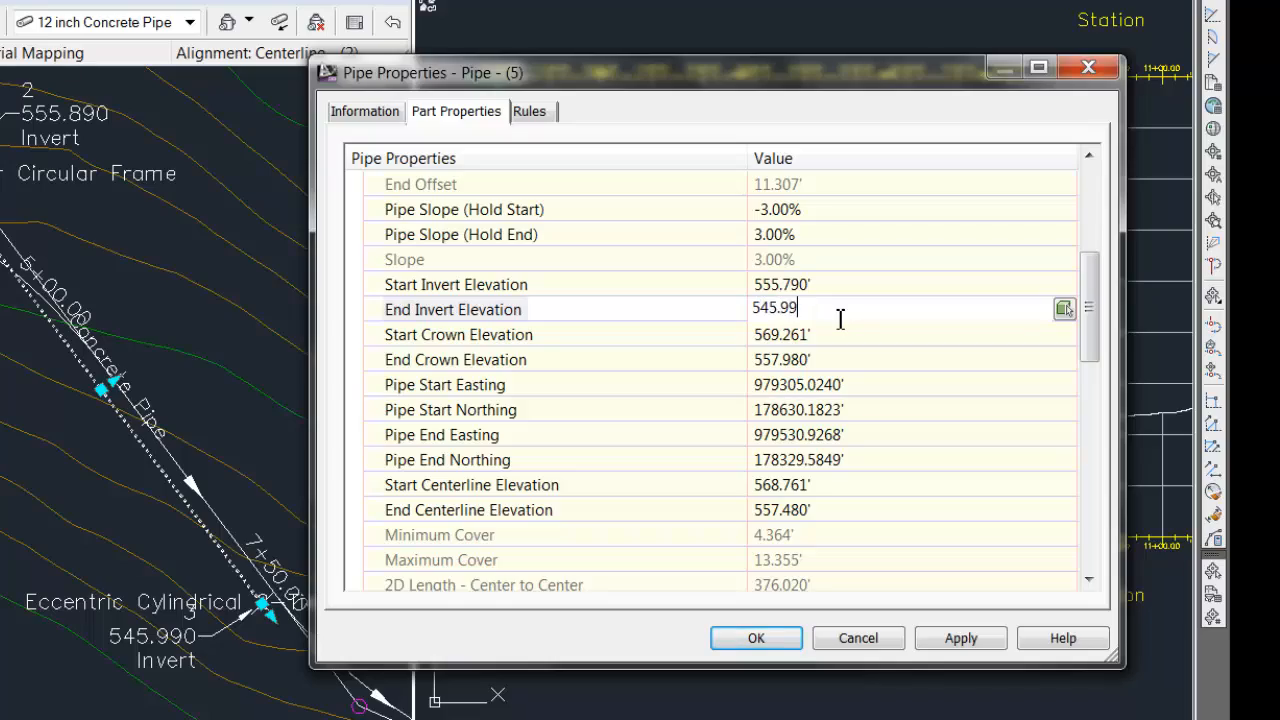
pyautogui.click(756, 638)
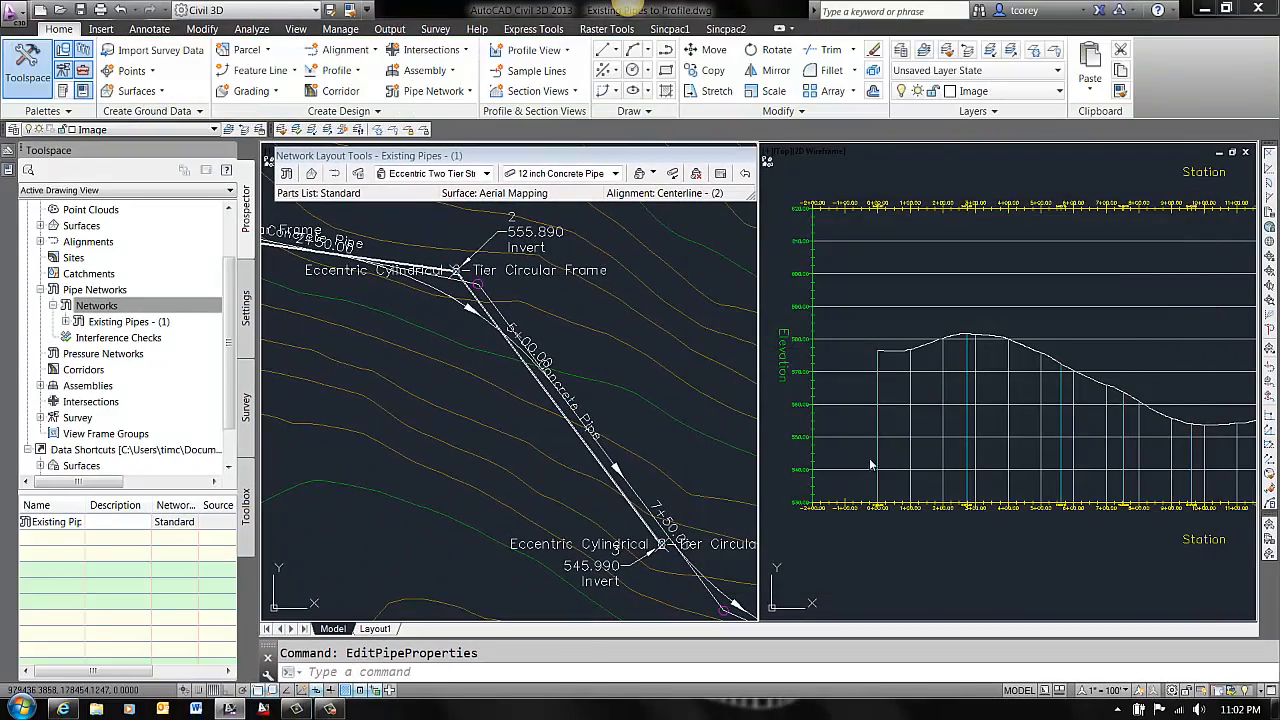
pyautogui.moveTo(700, 410)
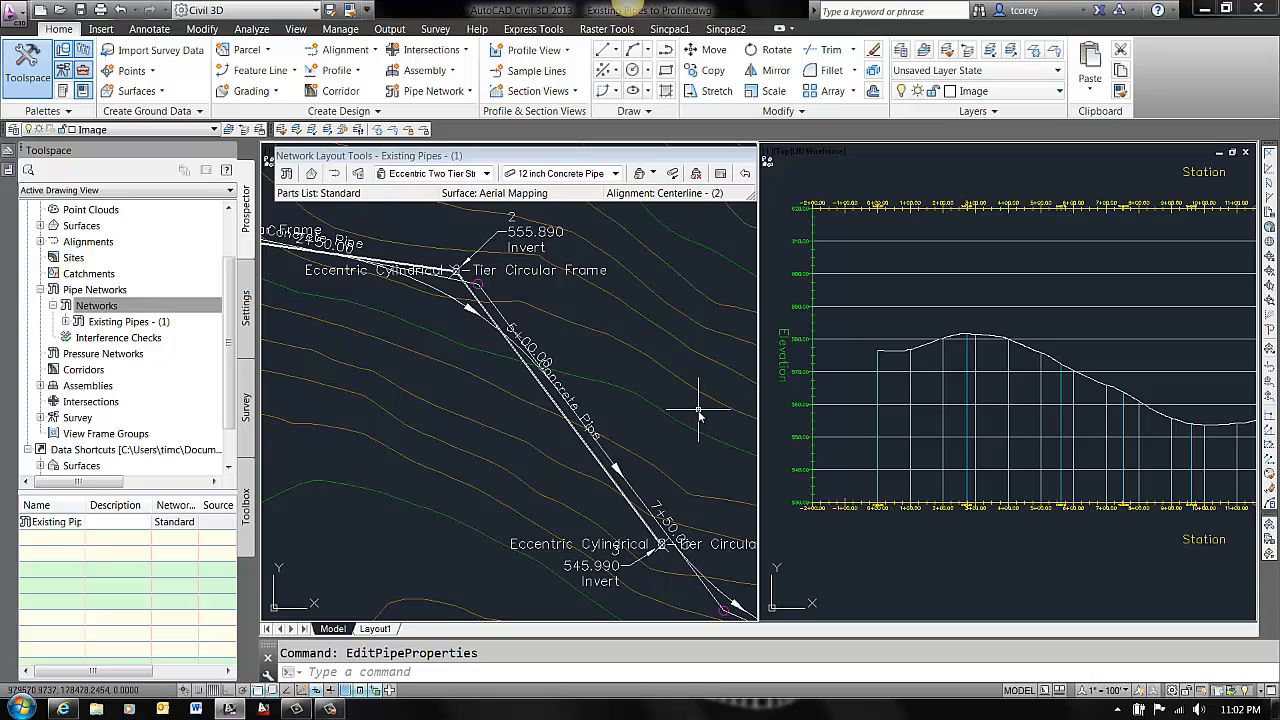
pyautogui.moveTo(696, 414)
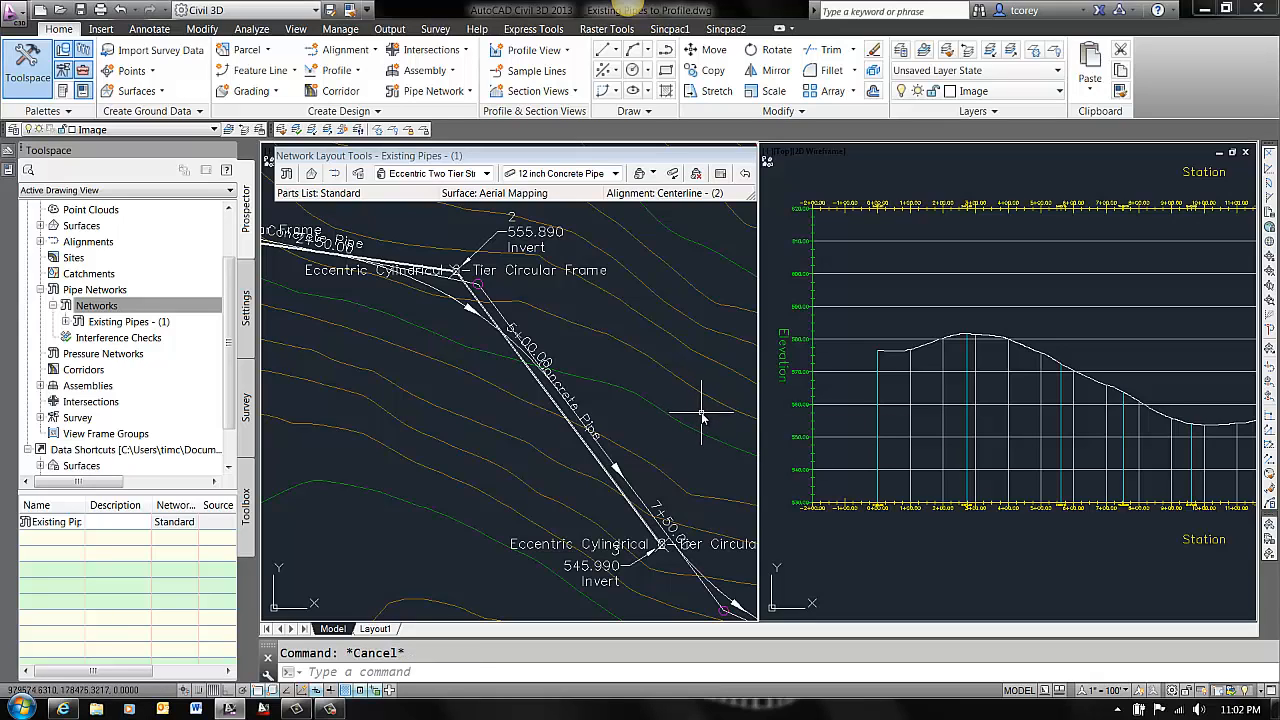
# Draw the Existing Pipes network's parts into the selected profile view
pyautogui.click(202, 28)
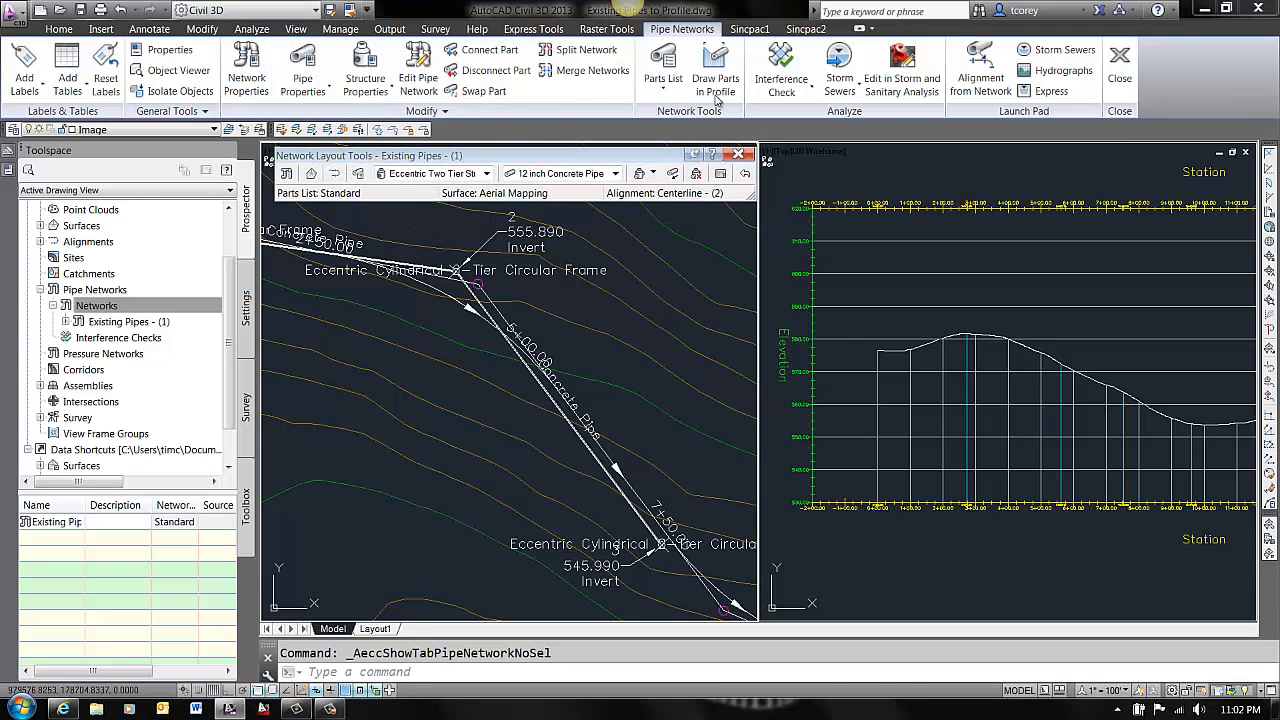
pyautogui.click(716, 70)
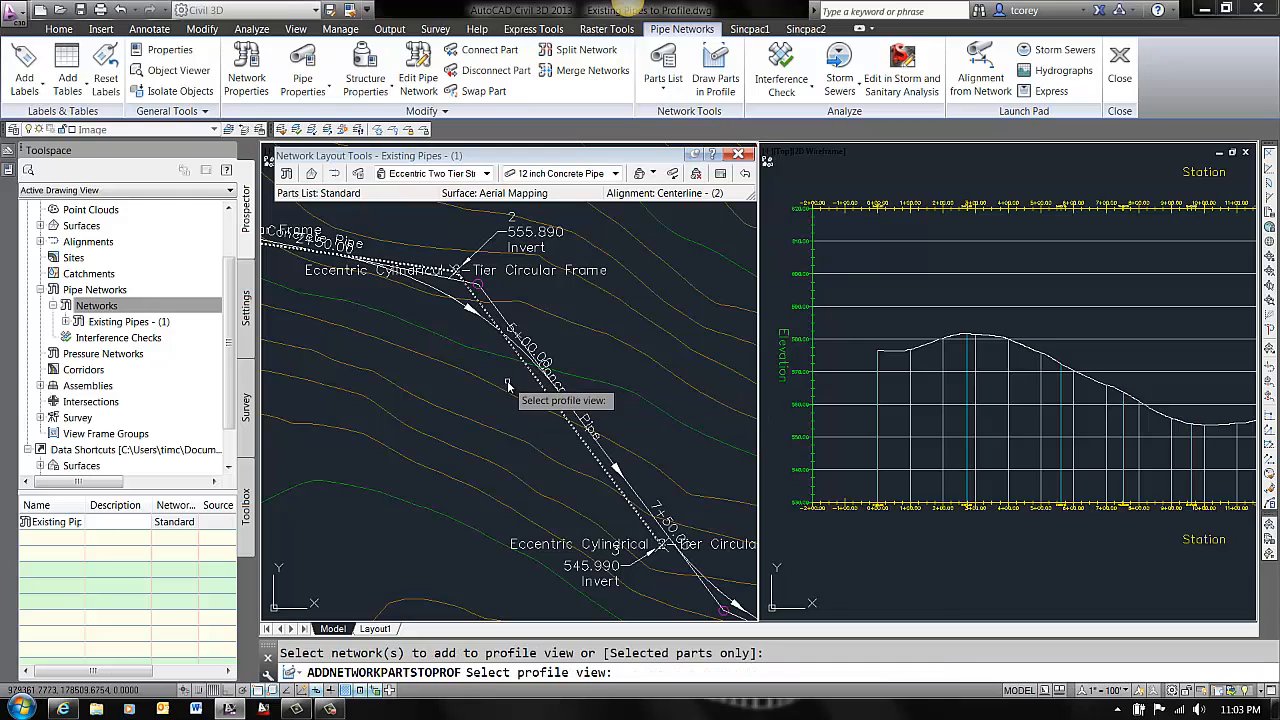
pyautogui.moveTo(976, 304)
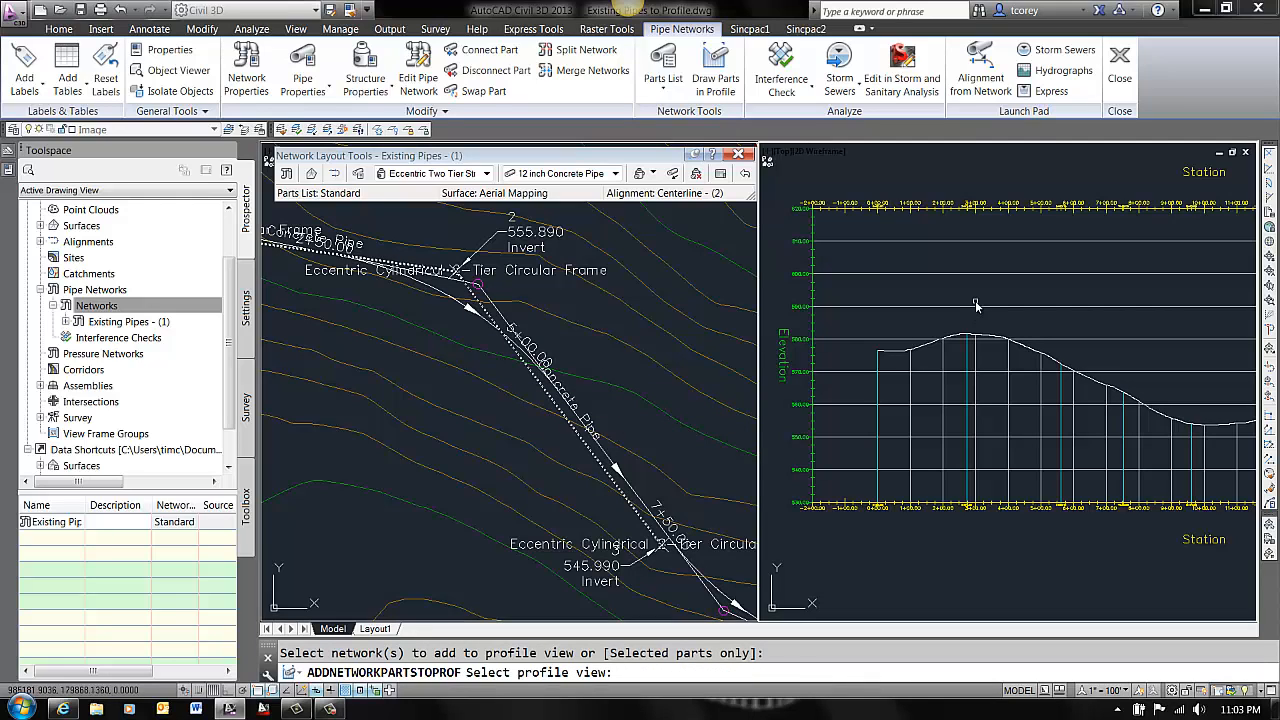
pyautogui.moveTo(976, 308)
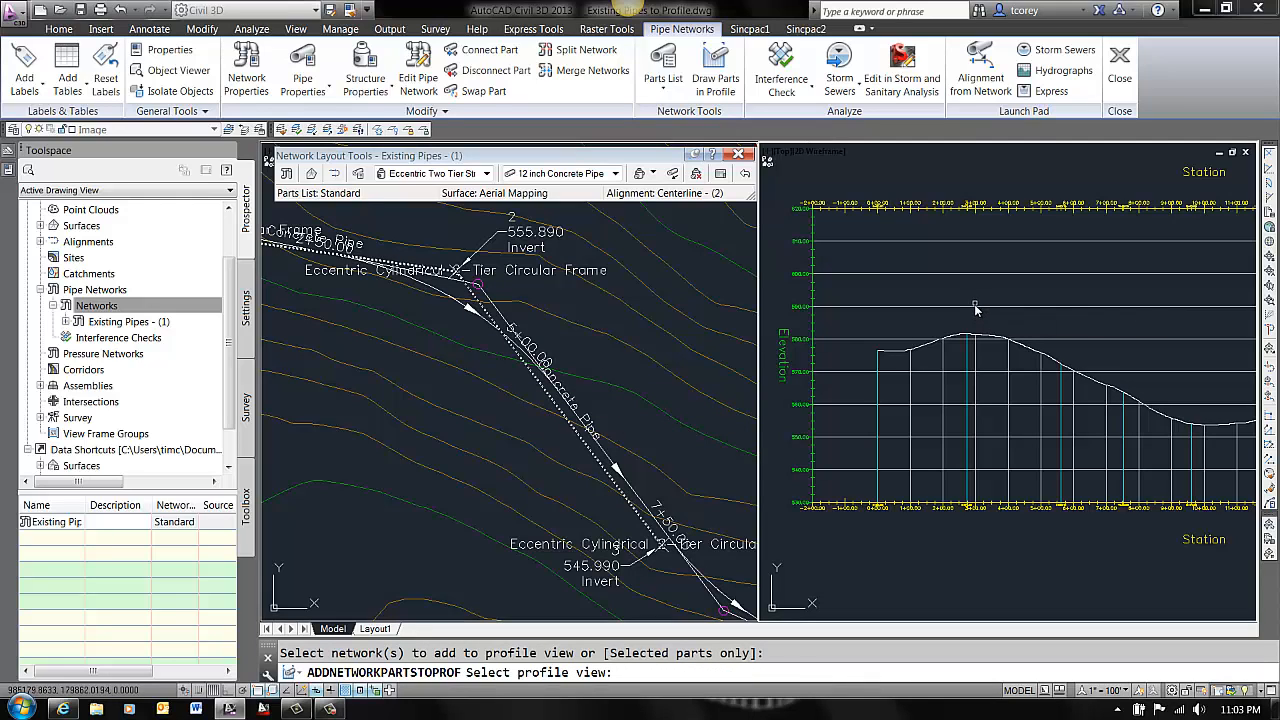
pyautogui.moveTo(976, 310)
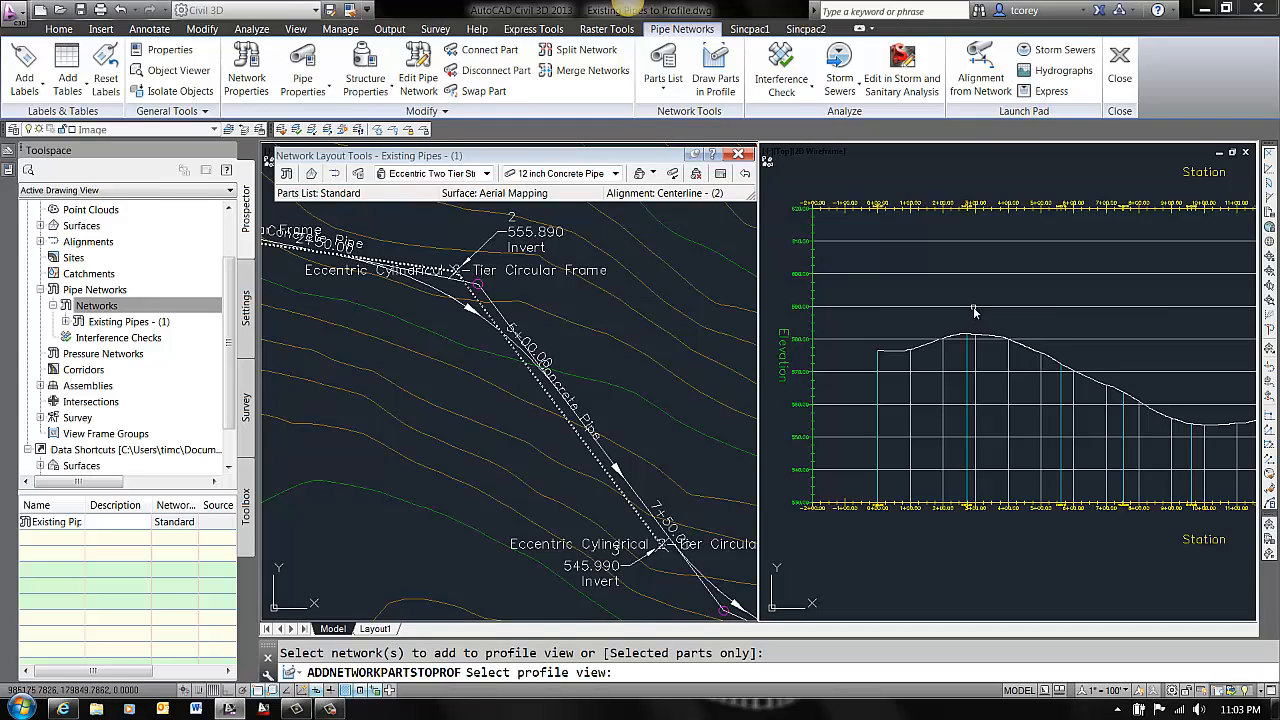
pyautogui.click(1022, 268)
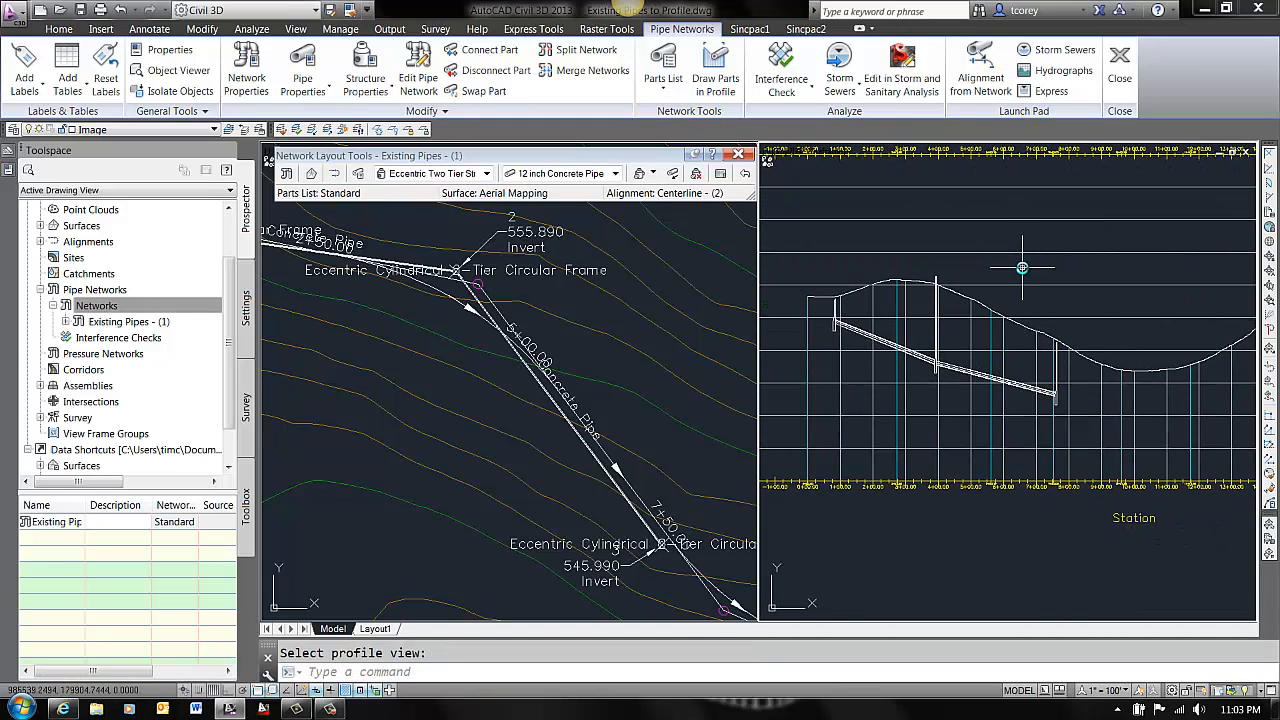
pyautogui.moveTo(922, 396)
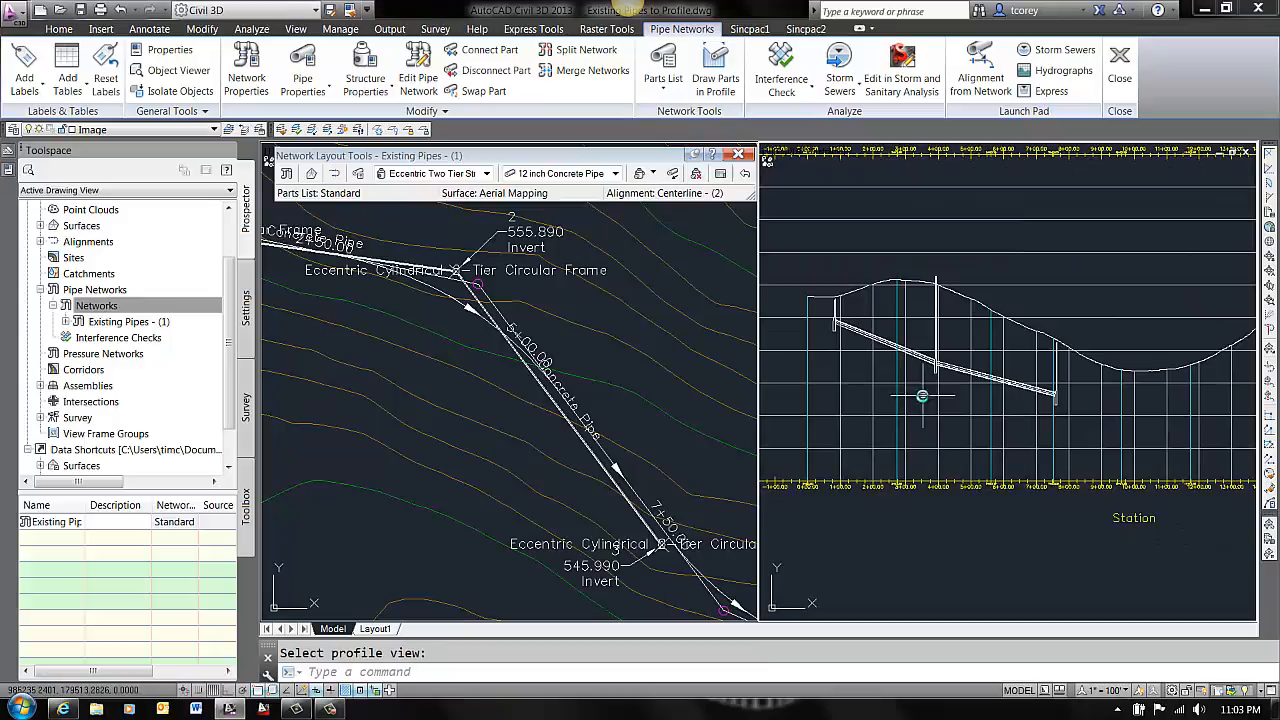